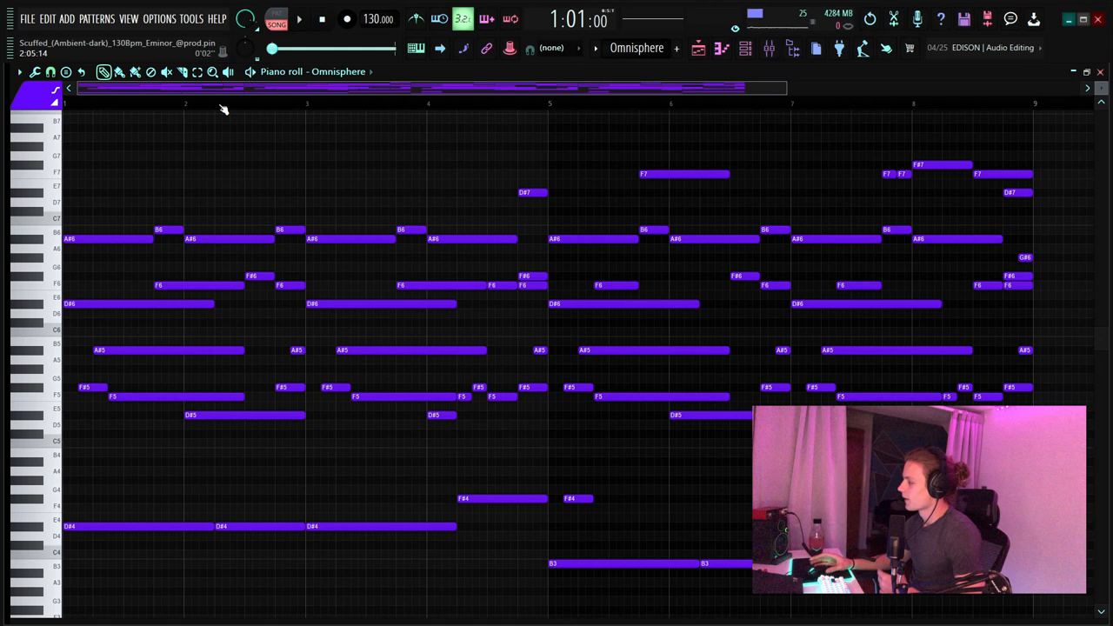
- Scroll through the mixer inserts and select the Omnisphere instrument channel
scroll("down", 3)
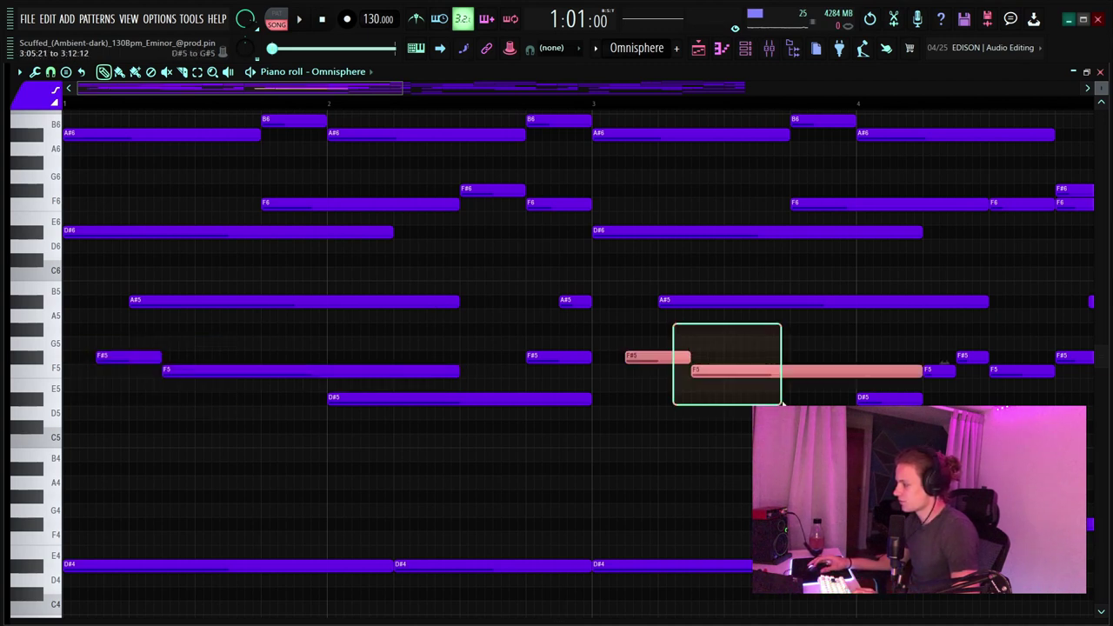
scroll("up", 3)
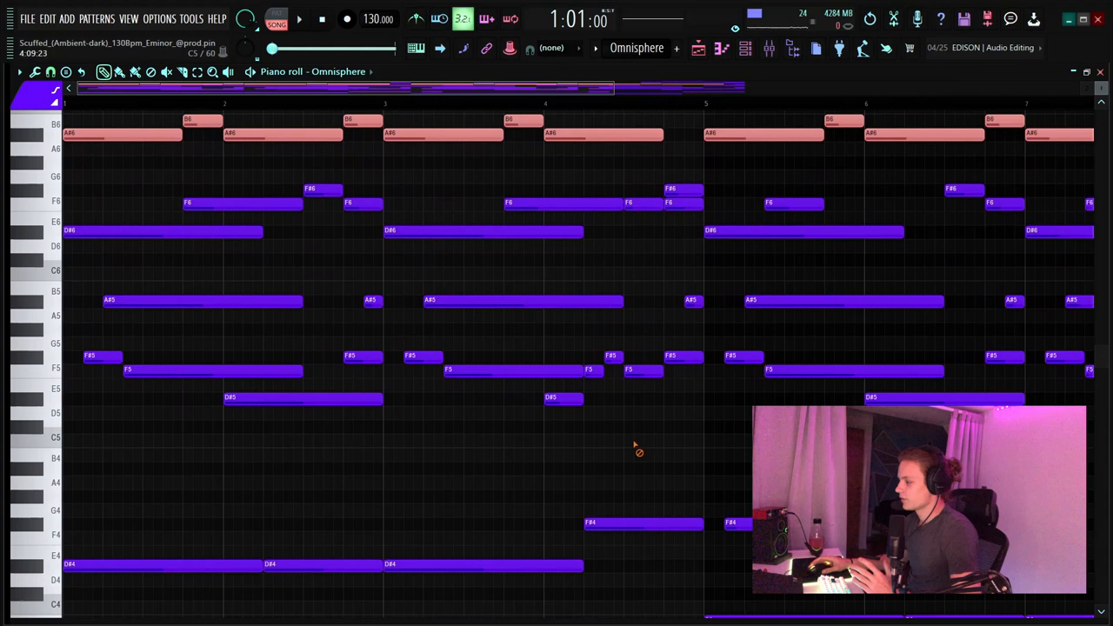
scroll("up", 3)
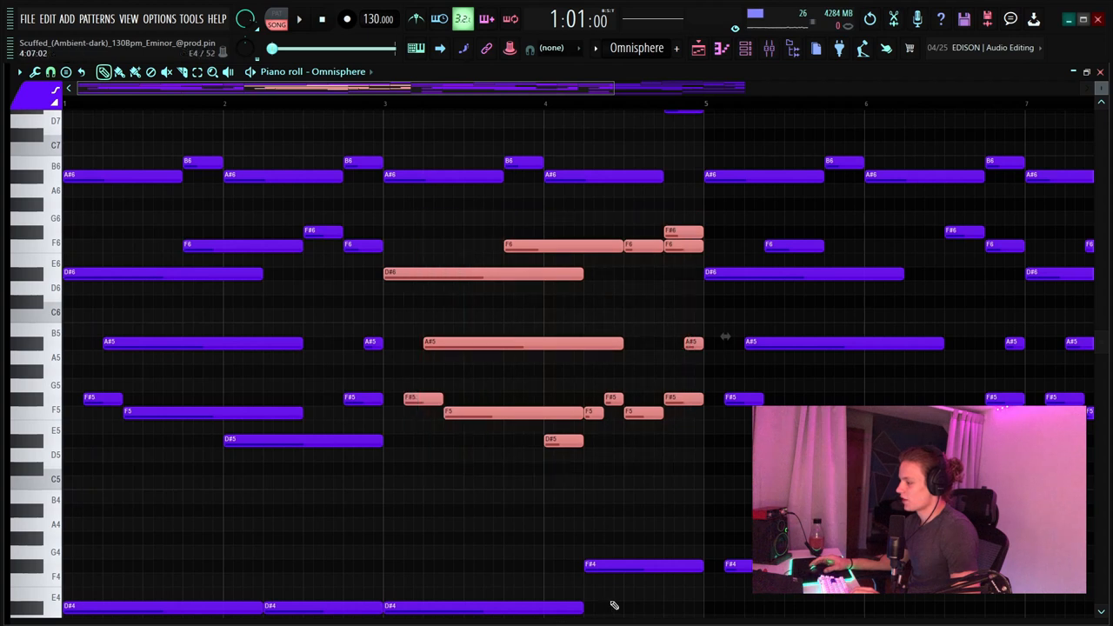
scroll("down", 3)
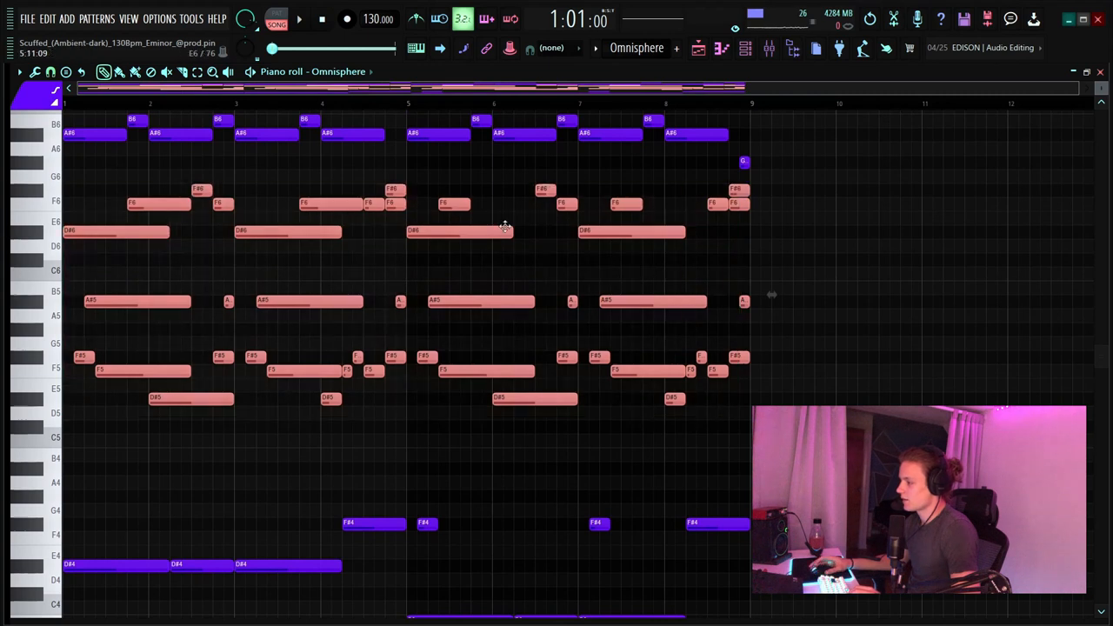
scroll("up", 3)
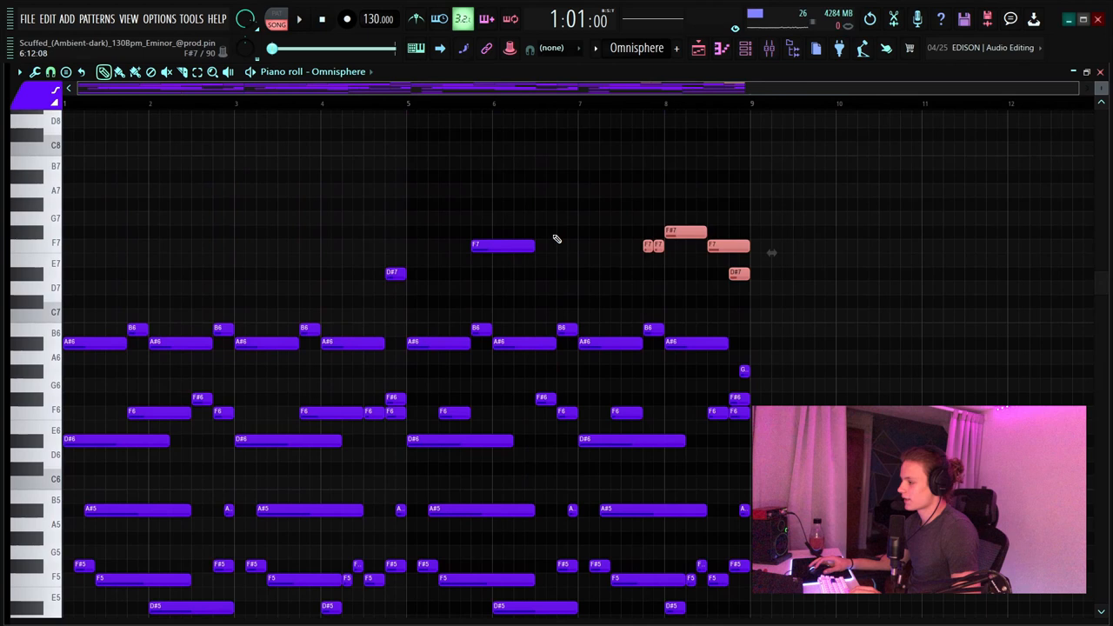
scroll("down", 3)
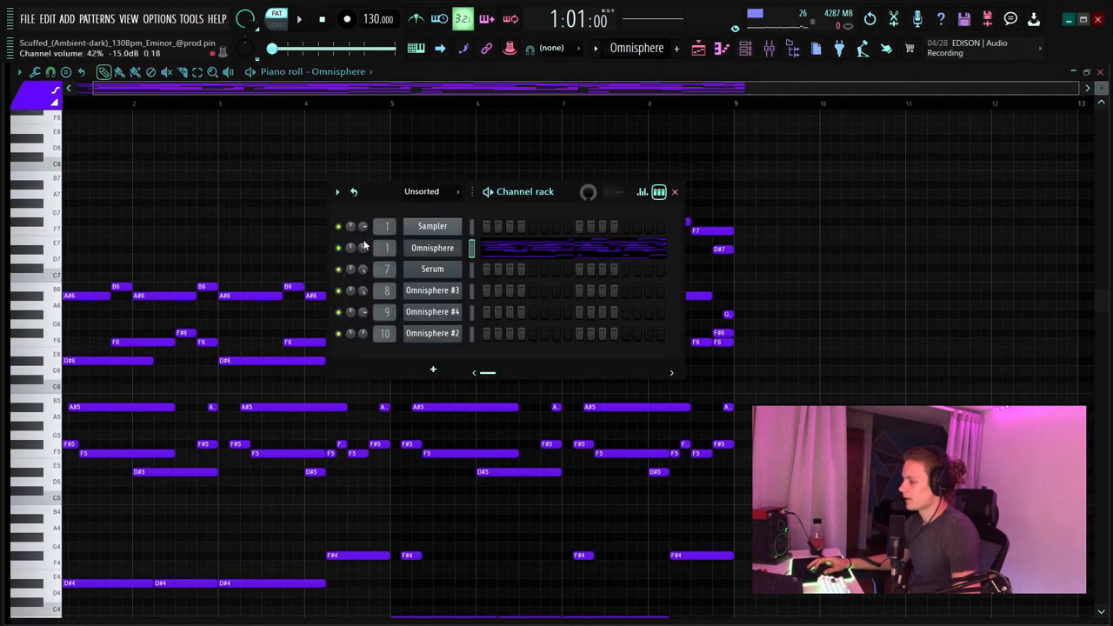
left_click(674, 191)
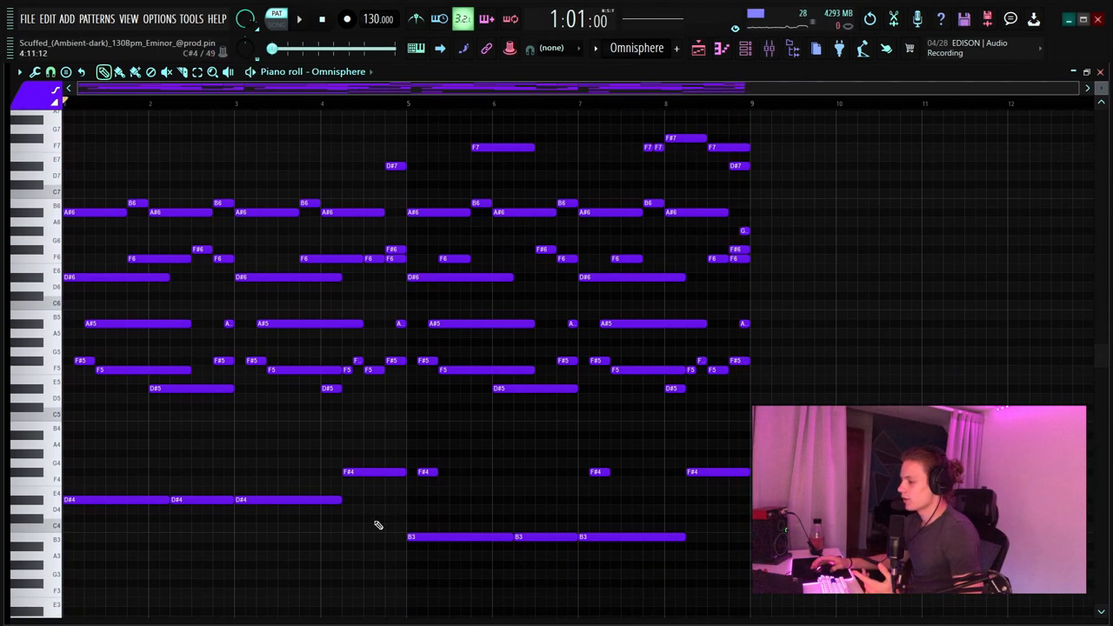
scroll("down", 3)
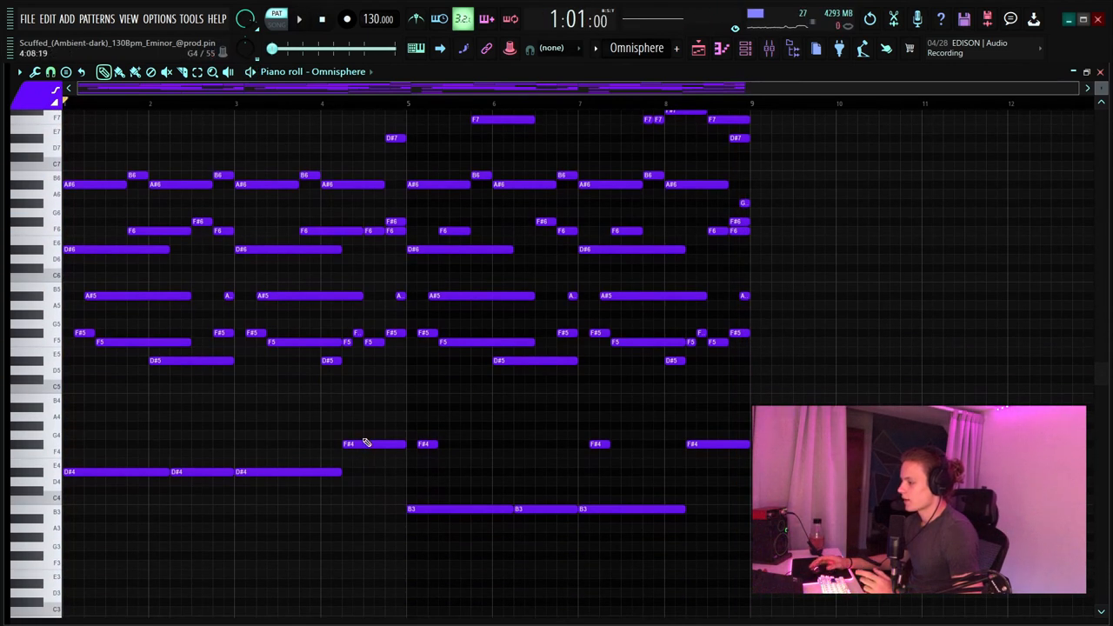
mouse_move(354, 435)
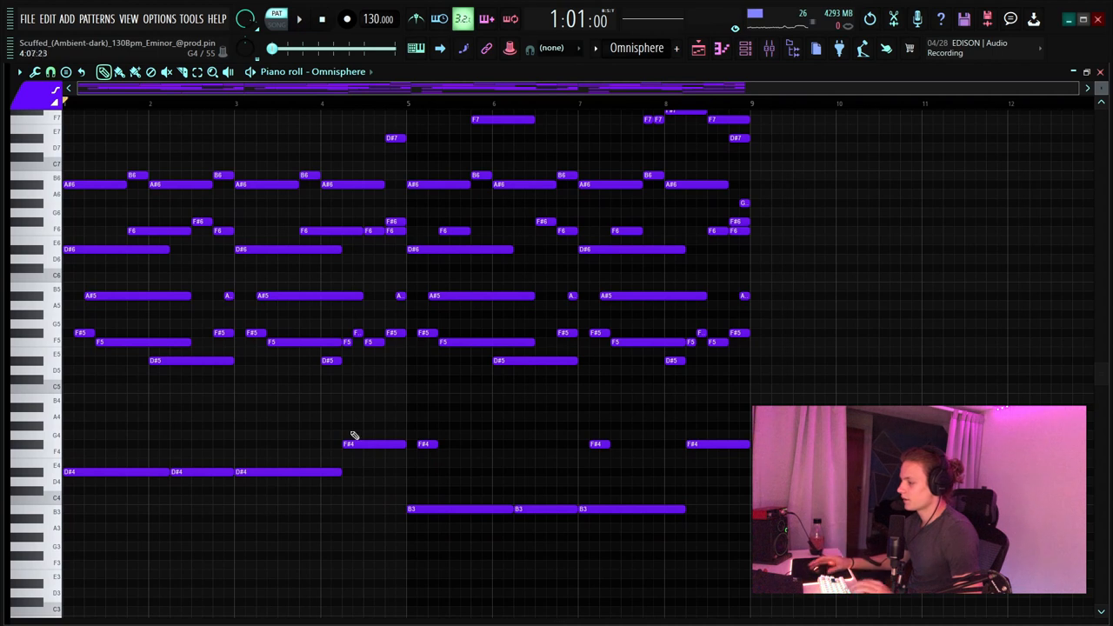
scroll("down", 3)
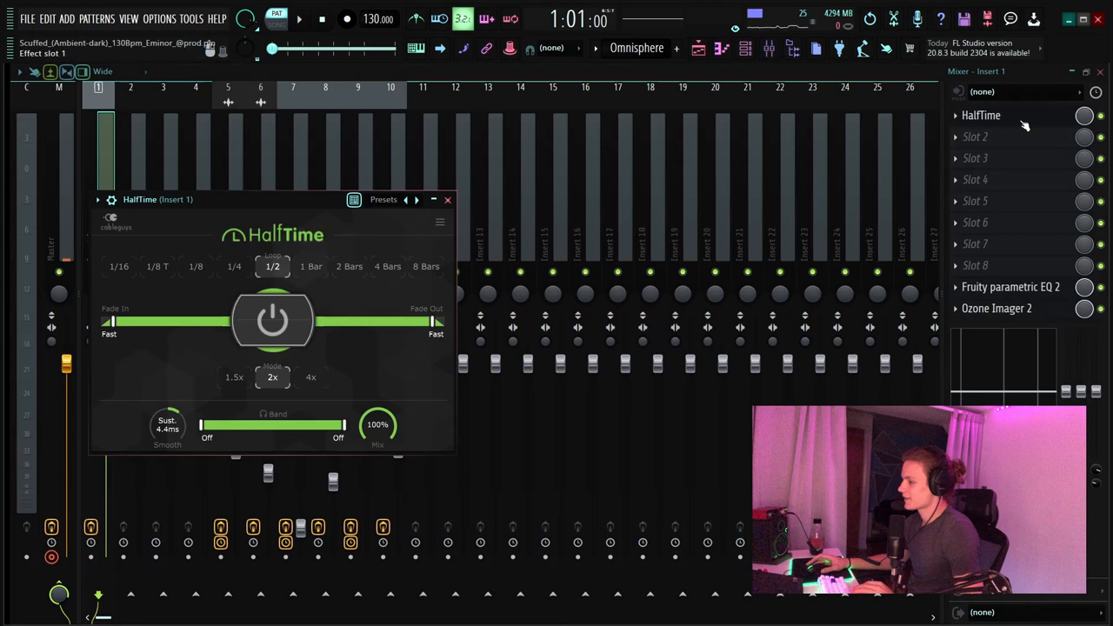
- Move and close the HalfTime window, then open and close Fruity parametric EQ 2 on insert 1
left_click_drag(157, 199, 238, 179)
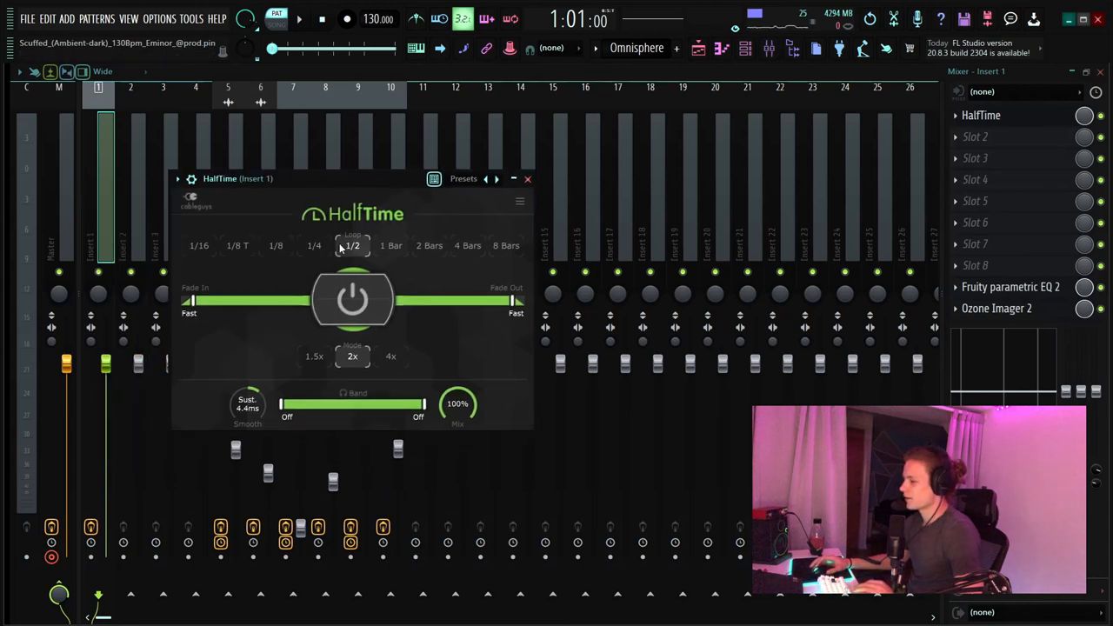
left_click(313, 246)
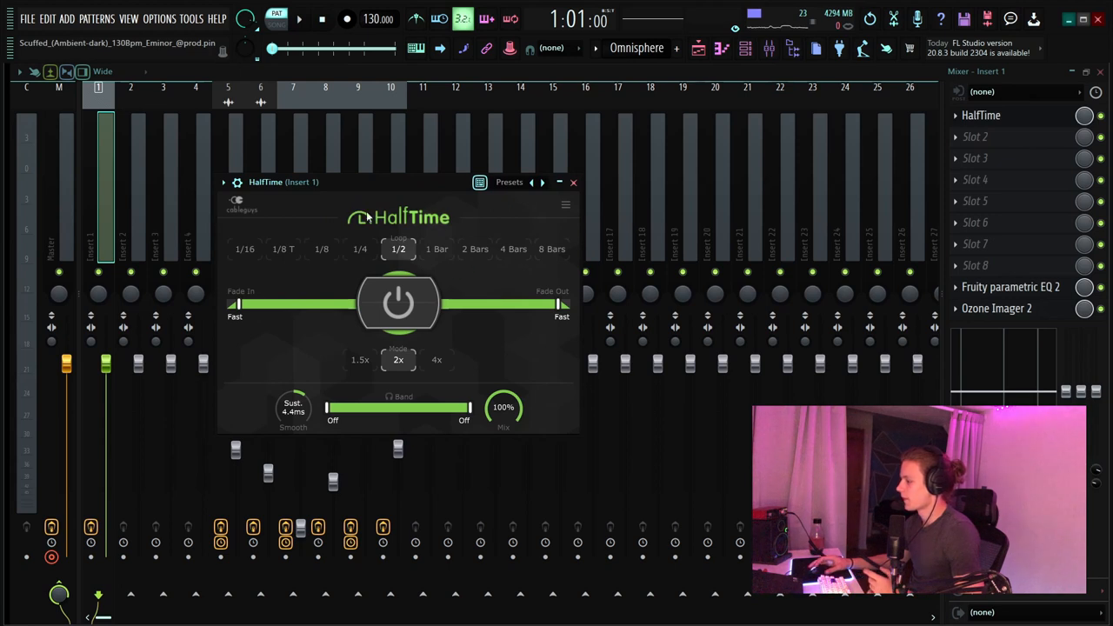
left_click(572, 183)
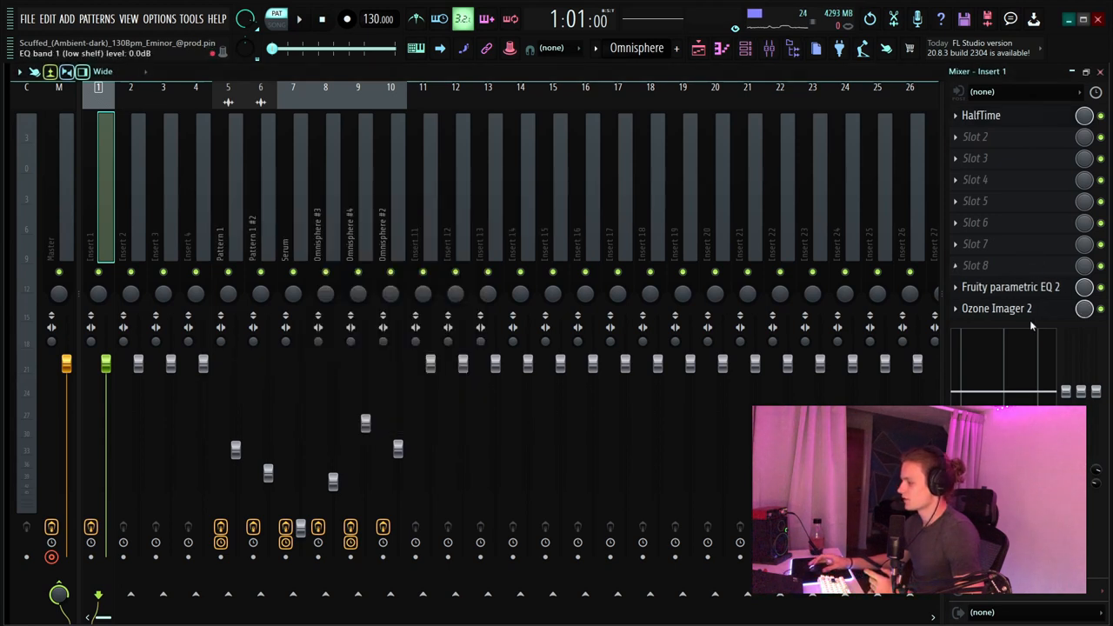
left_click(1011, 286)
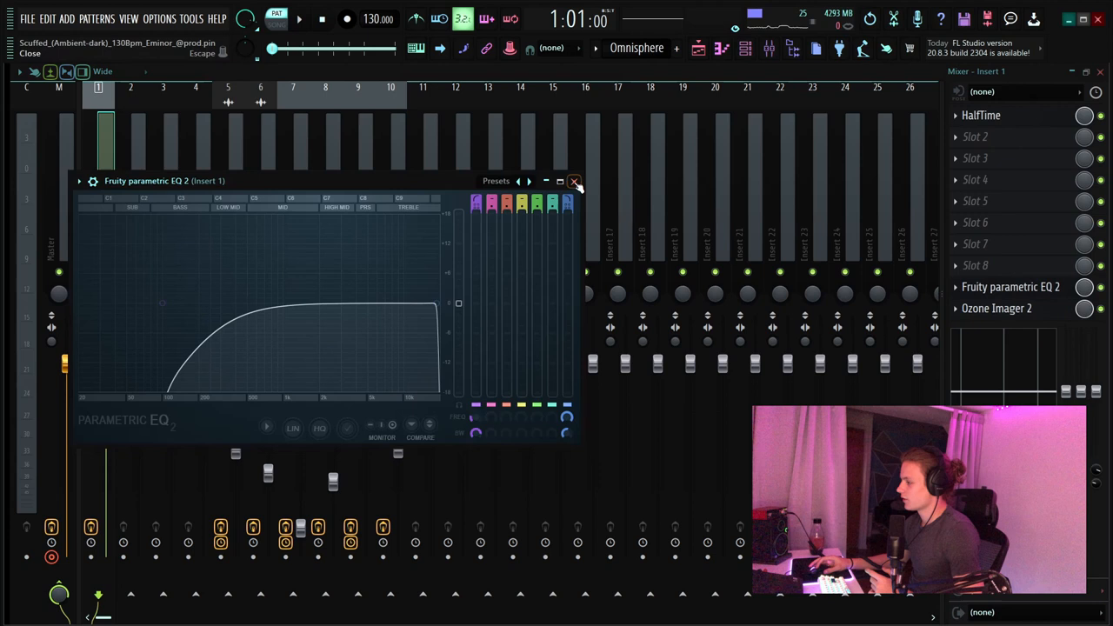
left_click(574, 181)
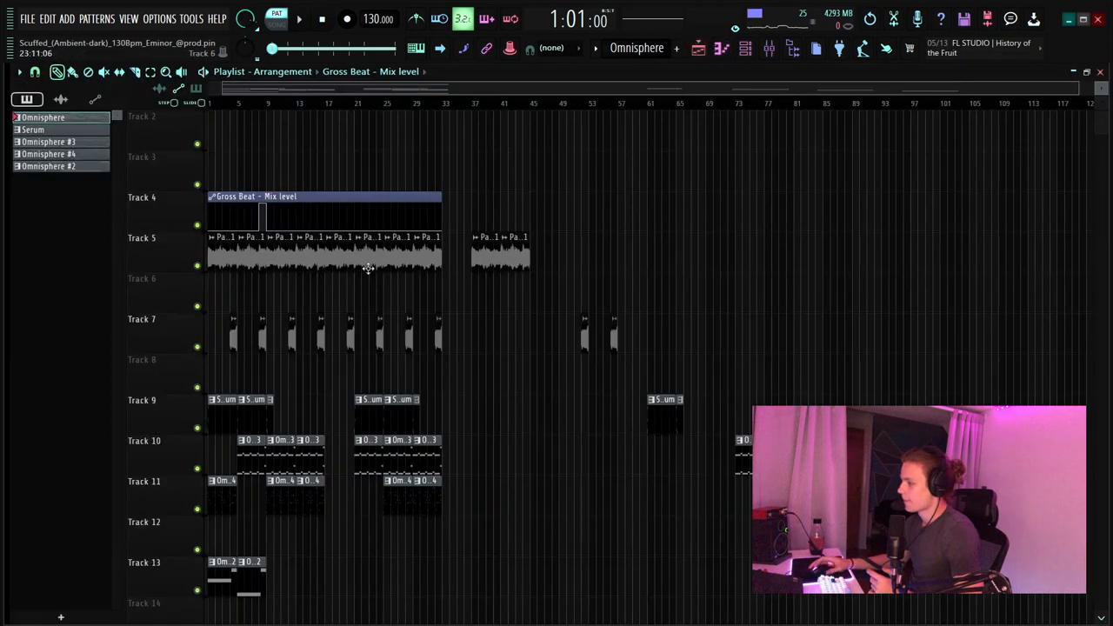
- Play the arrangement from bar 45 in the Playlist, zooming around bars 40–55
left_click(744, 48)
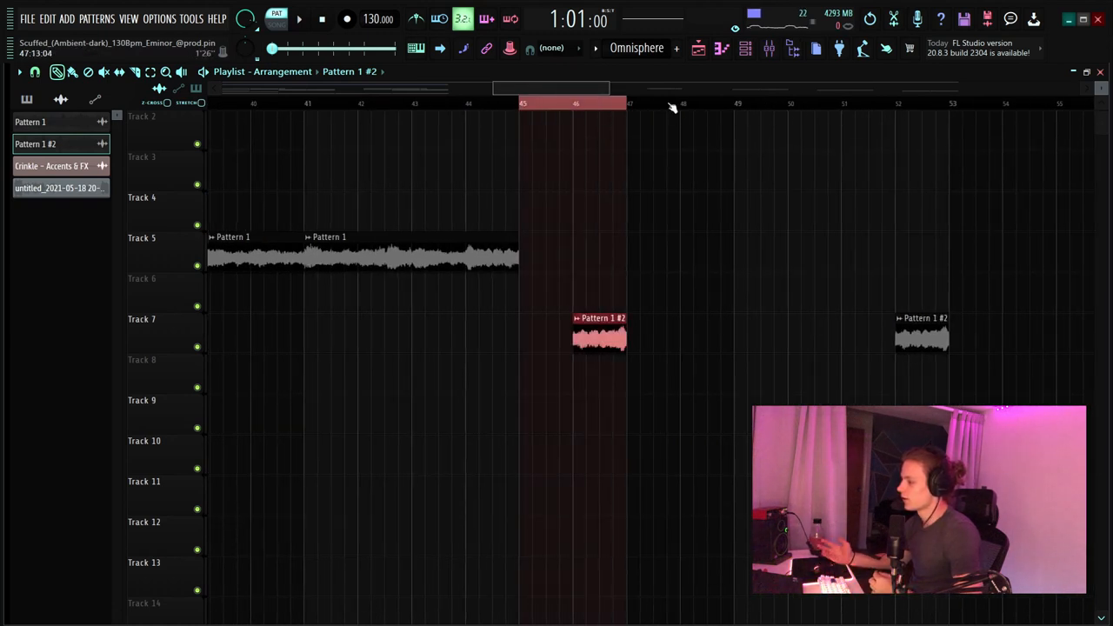
mouse_move(717, 387)
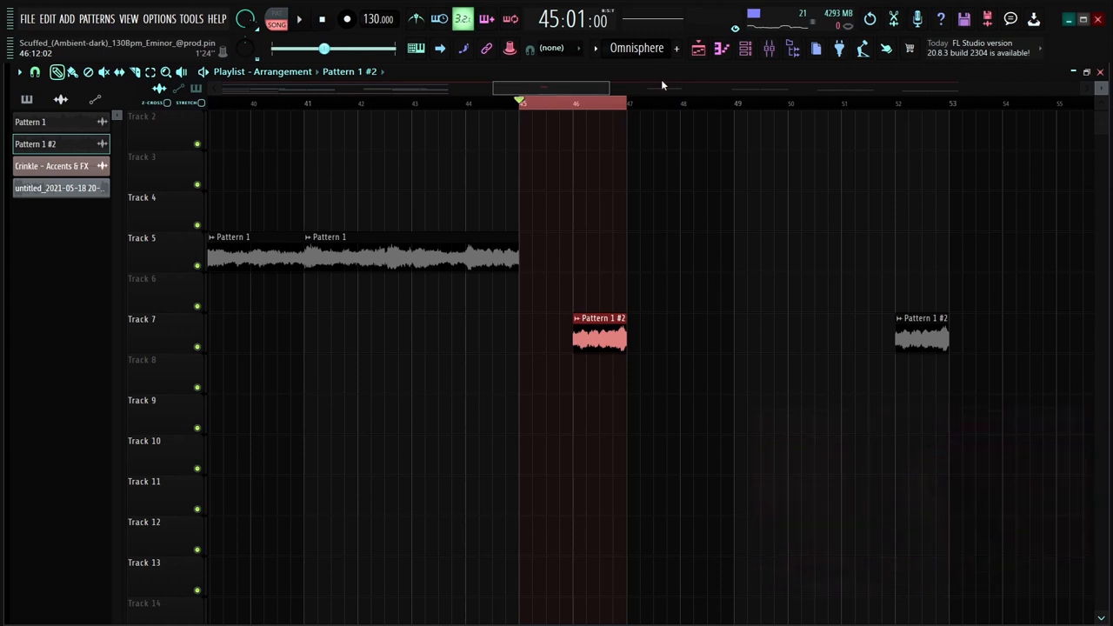
left_click(298, 18)
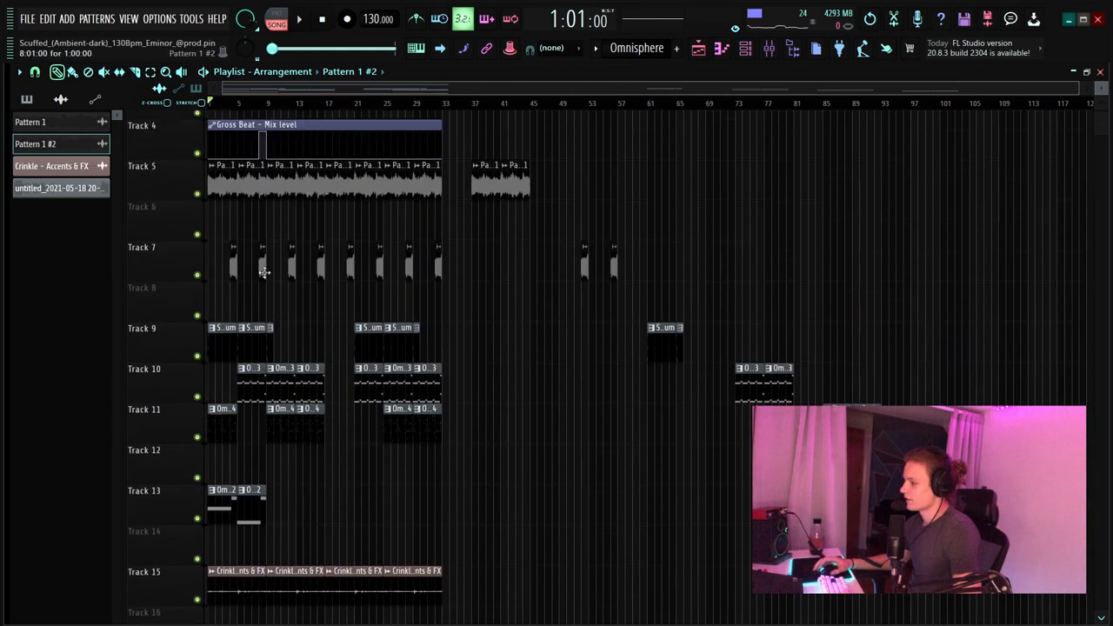
scroll("up", 3)
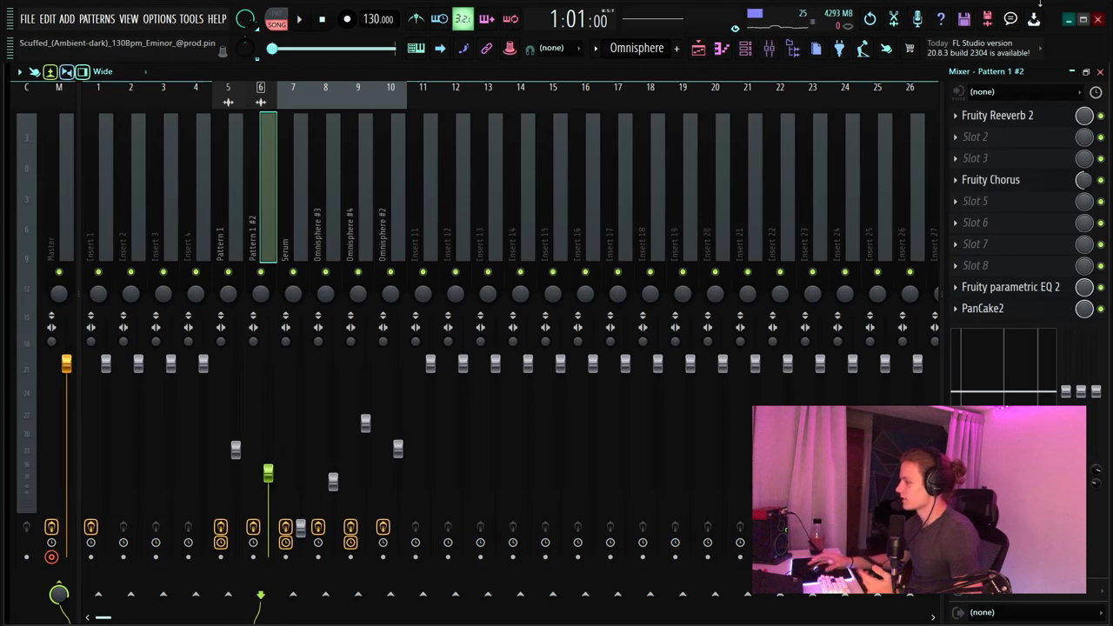
- Open and close Fruity Reeverb 2 on Pattern 1 #2, then open and reposition PanCake2
left_click(997, 115)
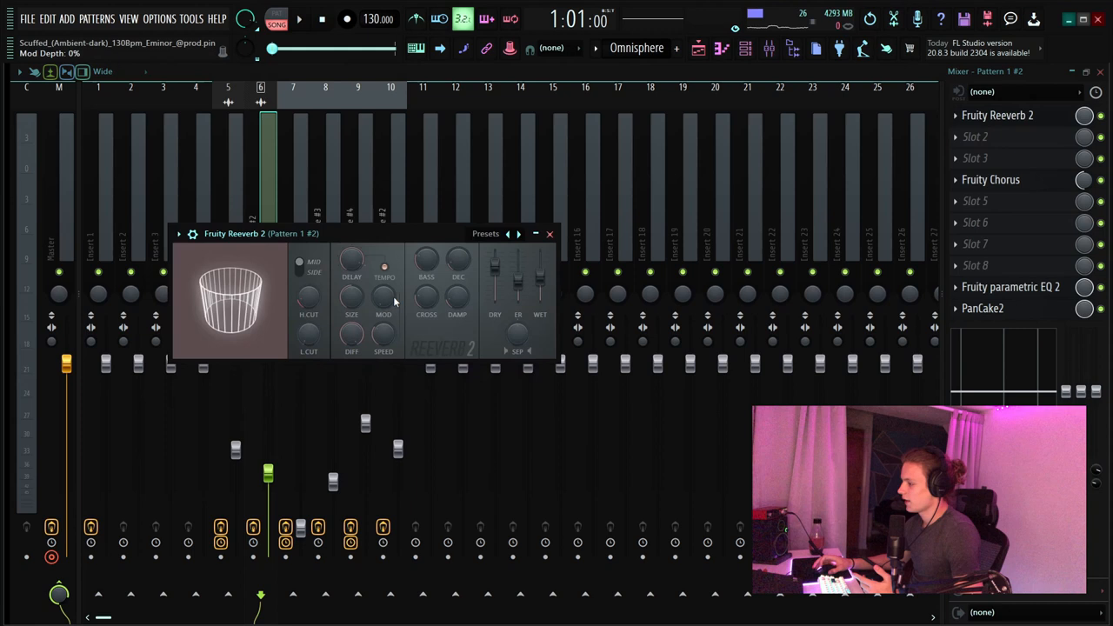
left_click(550, 233)
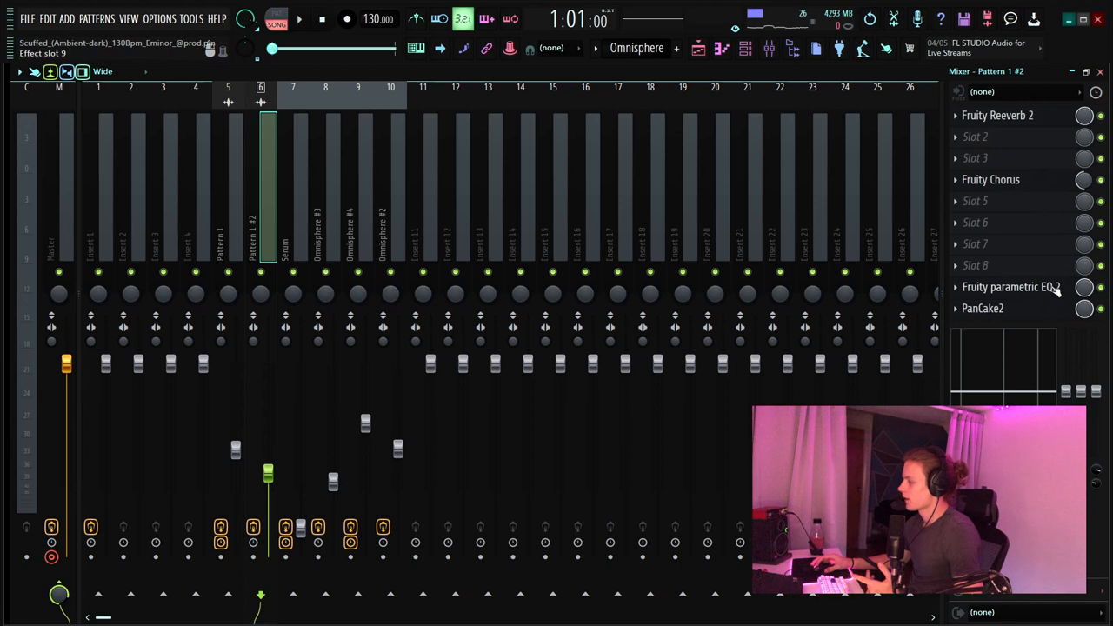
left_click(982, 308)
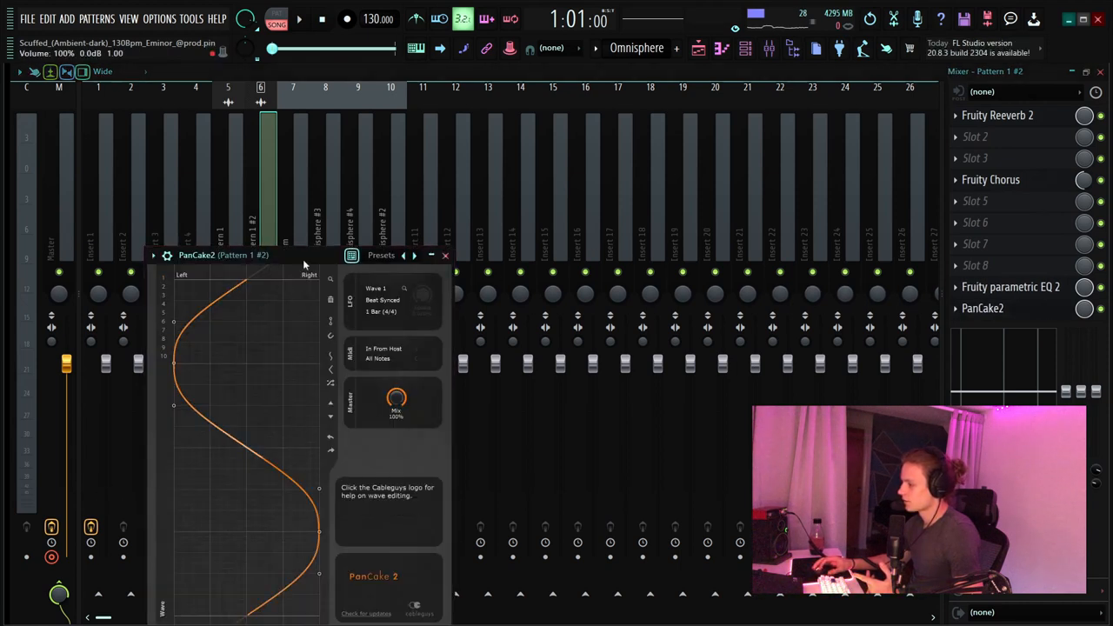
left_click_drag(222, 255, 293, 147)
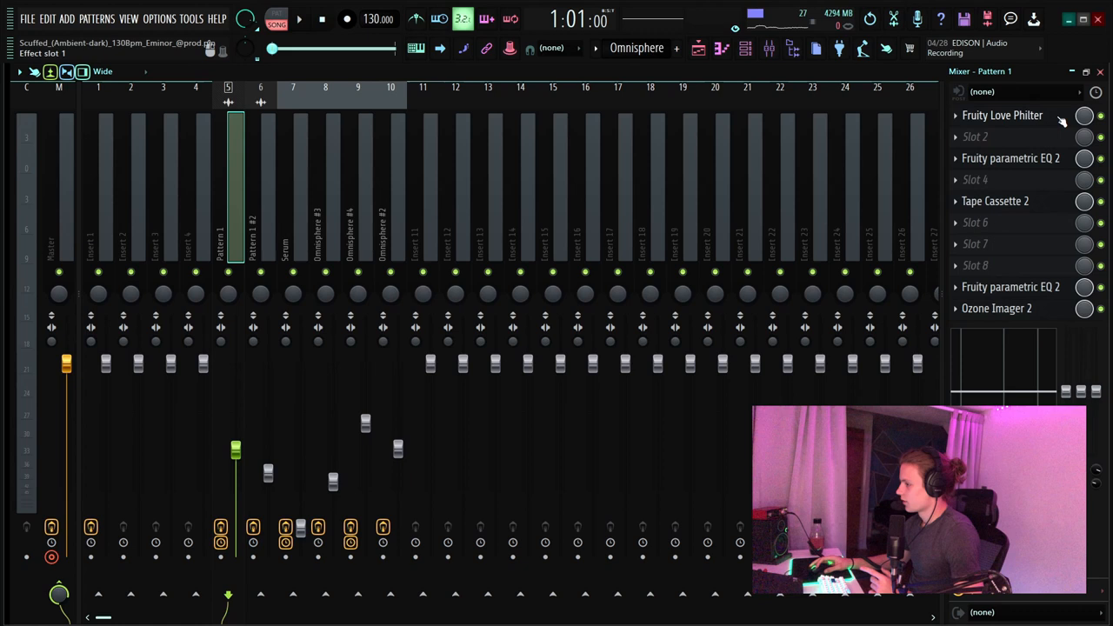
- Open Fruity Love Philter on the Pattern 1 insert, then open and close Tape Cassette 2
left_click(1002, 115)
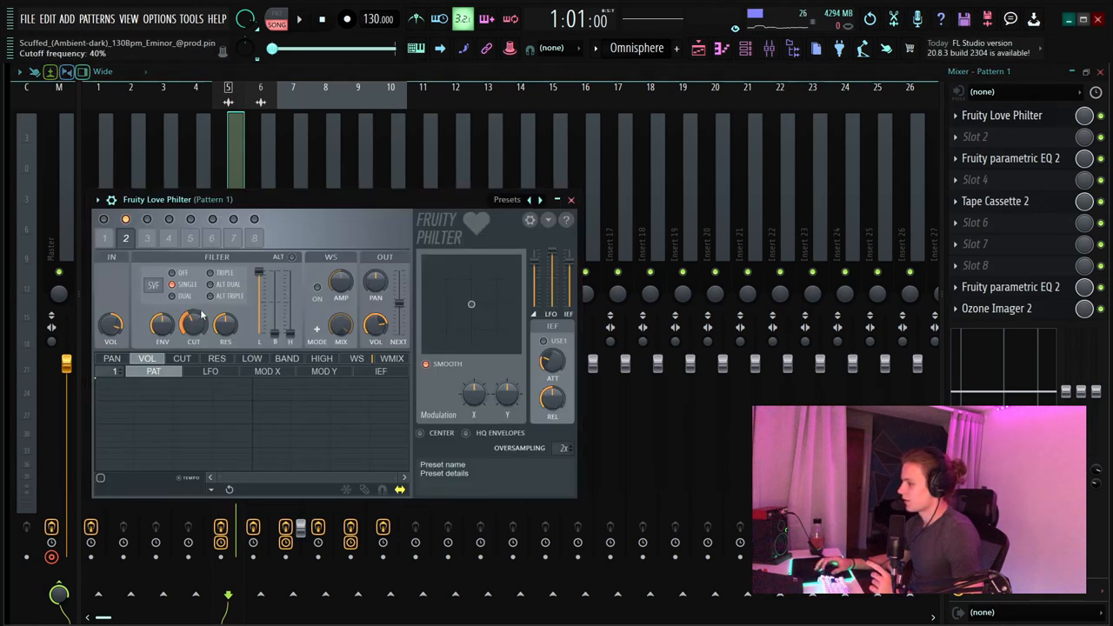
left_click(571, 200)
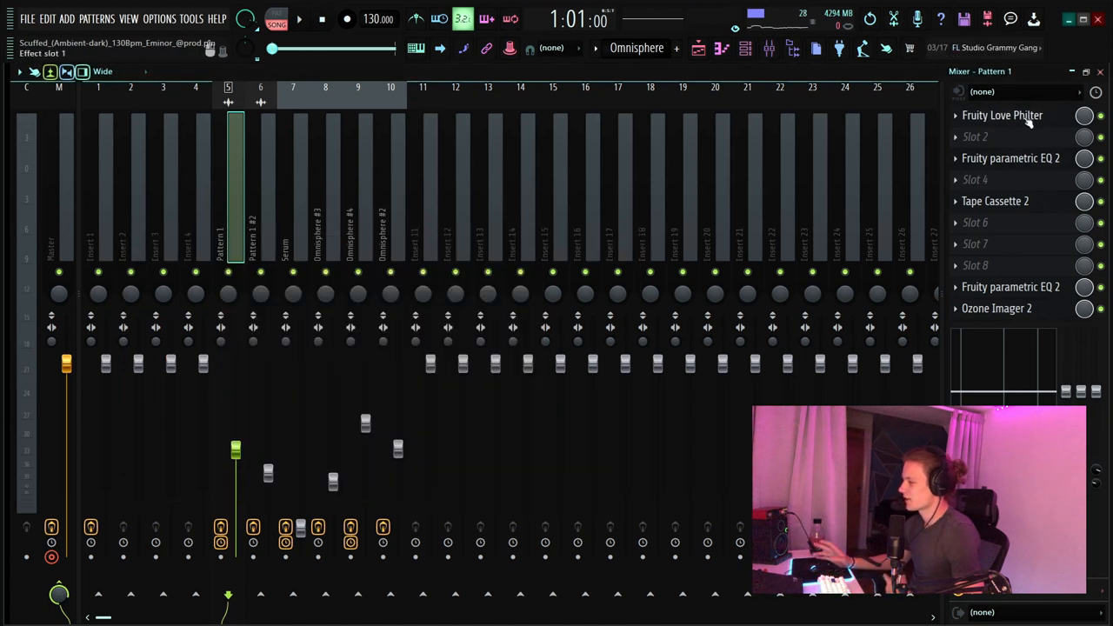
left_click(996, 201)
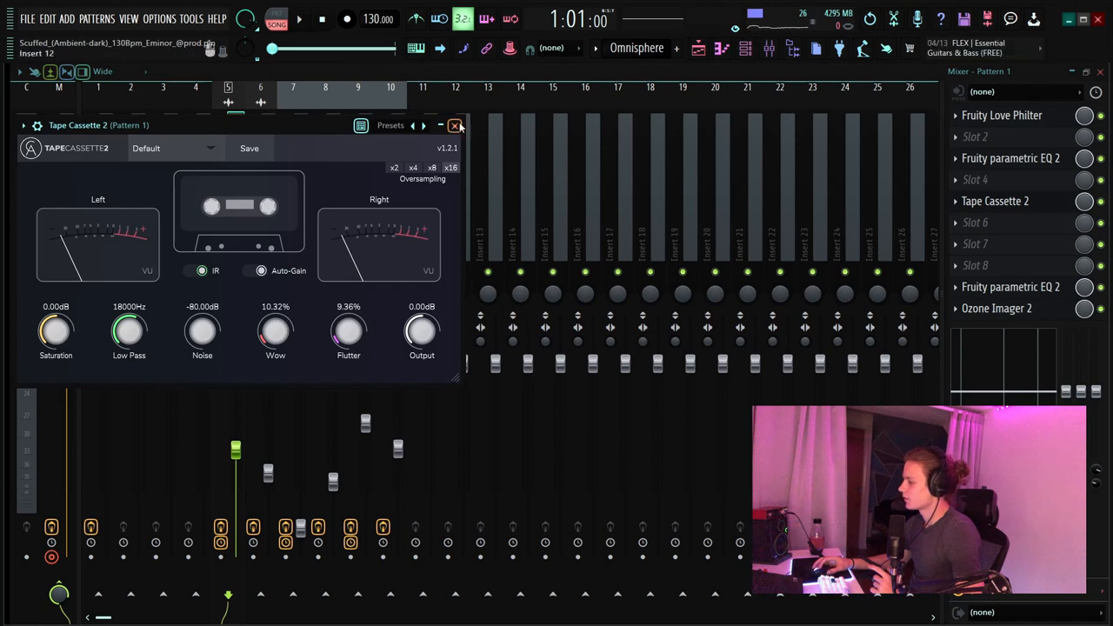
left_click(455, 125)
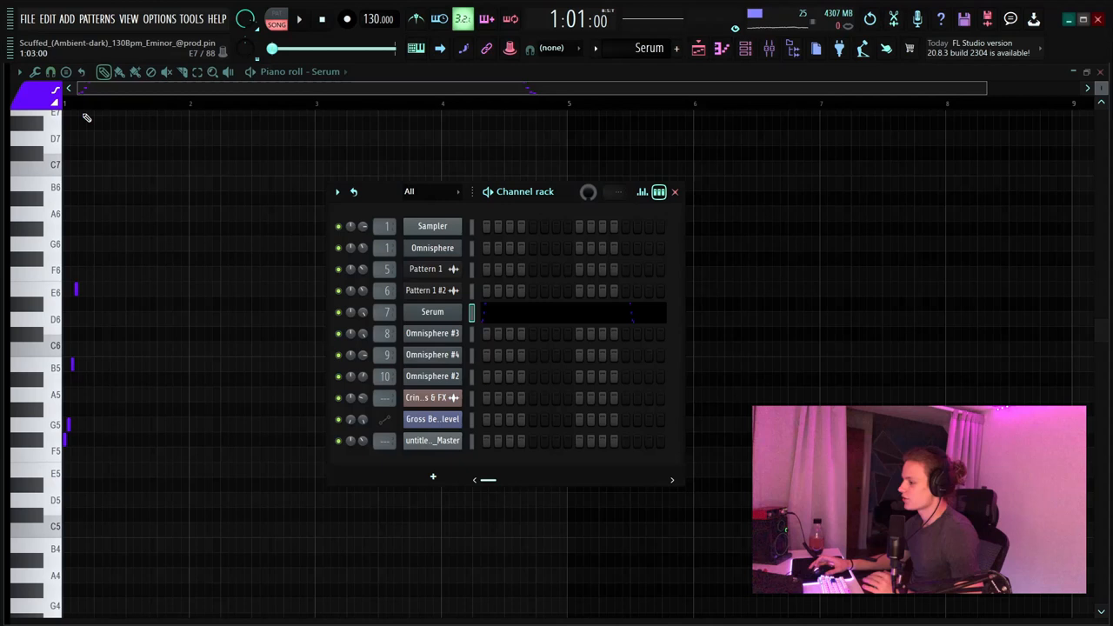
- Hide the channel rack and bring up Serum's insert with ValhallaSupermassive on the Carousel preset
left_click(674, 192)
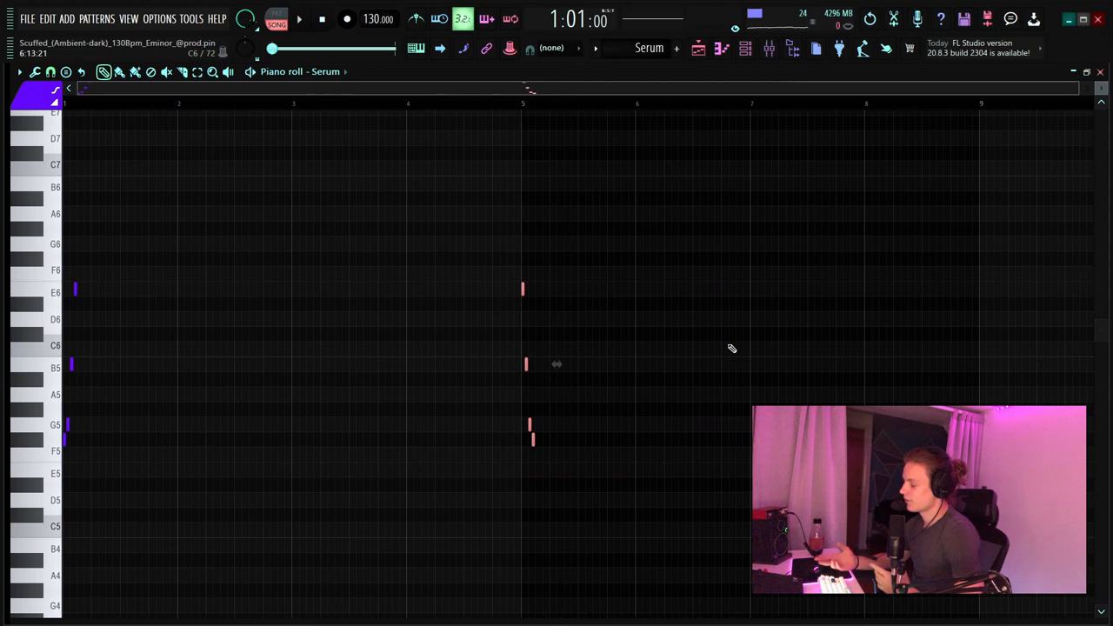
mouse_move(769, 110)
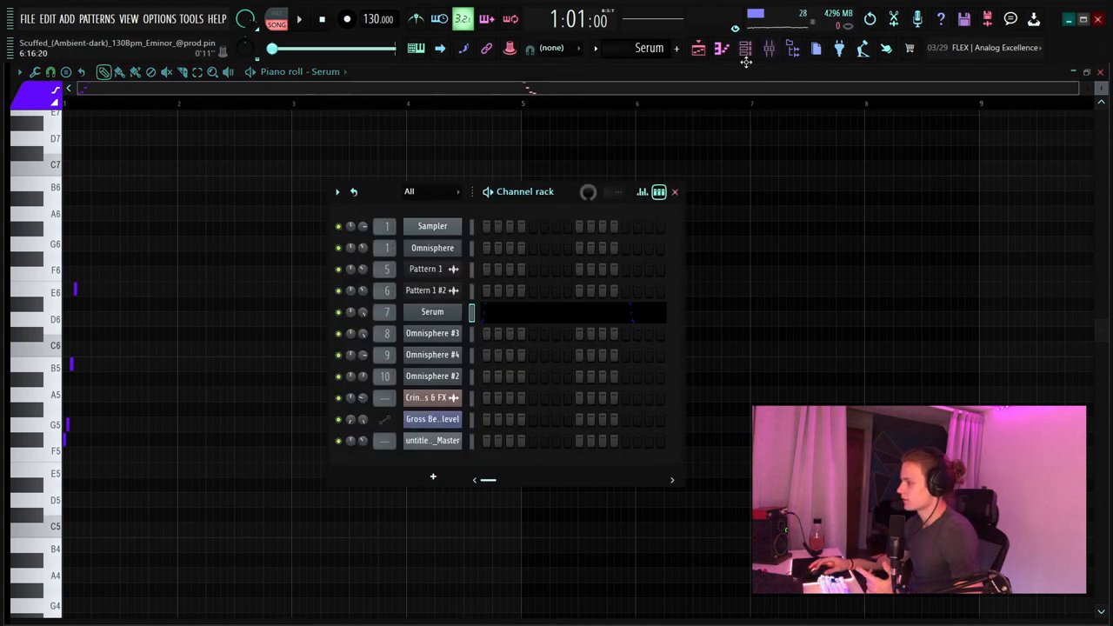
left_click(745, 48)
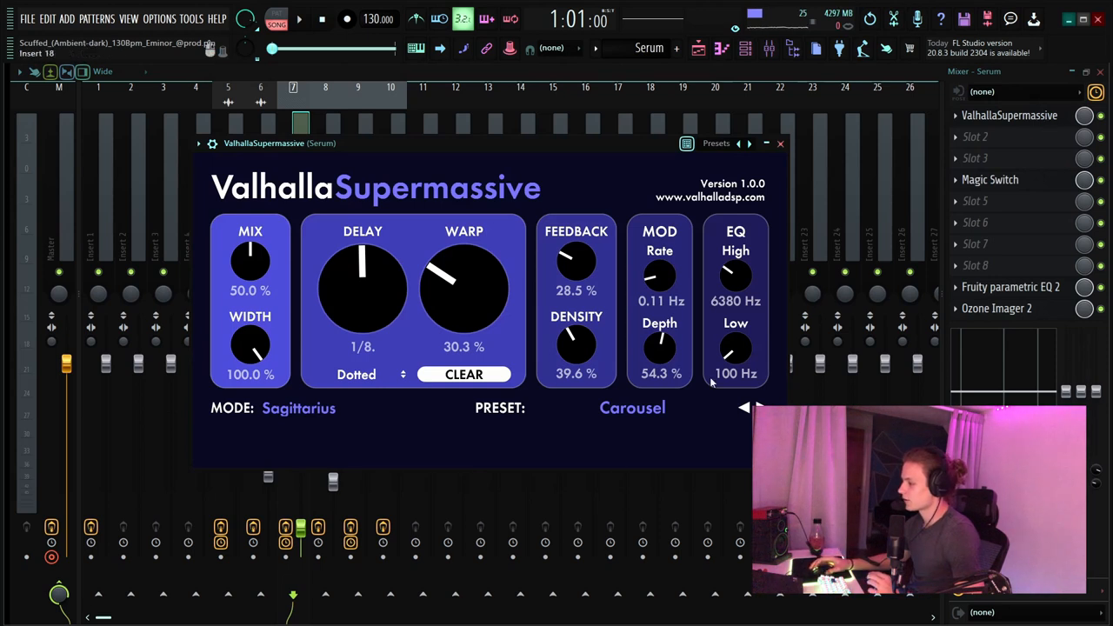
mouse_move(432, 331)
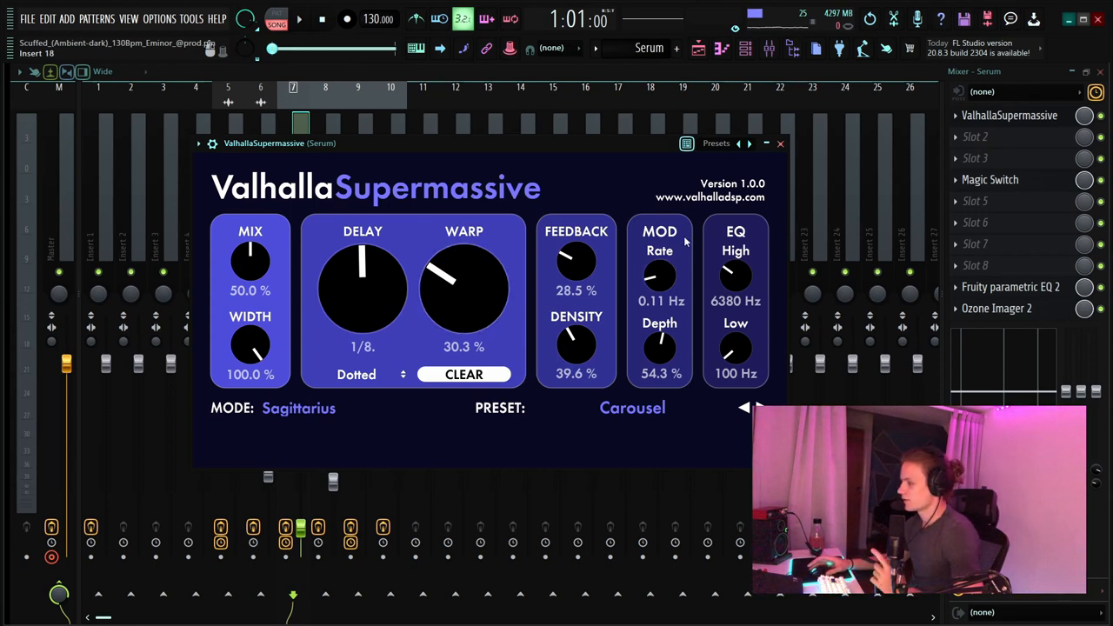
- Return to the Serum piano roll showing its short chords at bars one and five
left_click(780, 143)
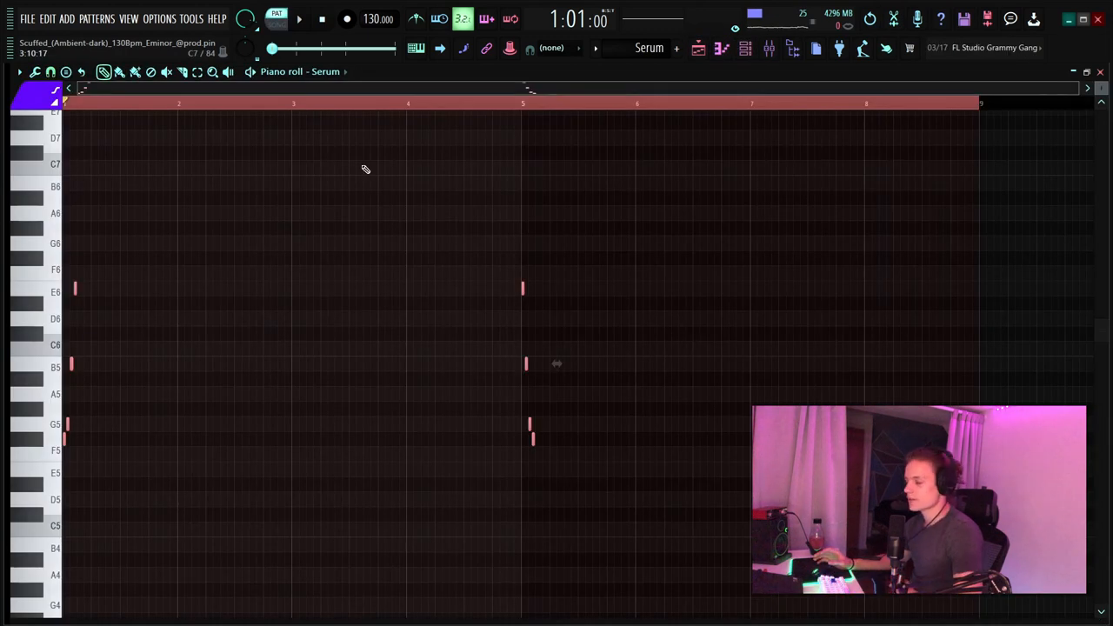
- Play the Serum pattern from the piano roll, then stop playback
left_click(298, 18)
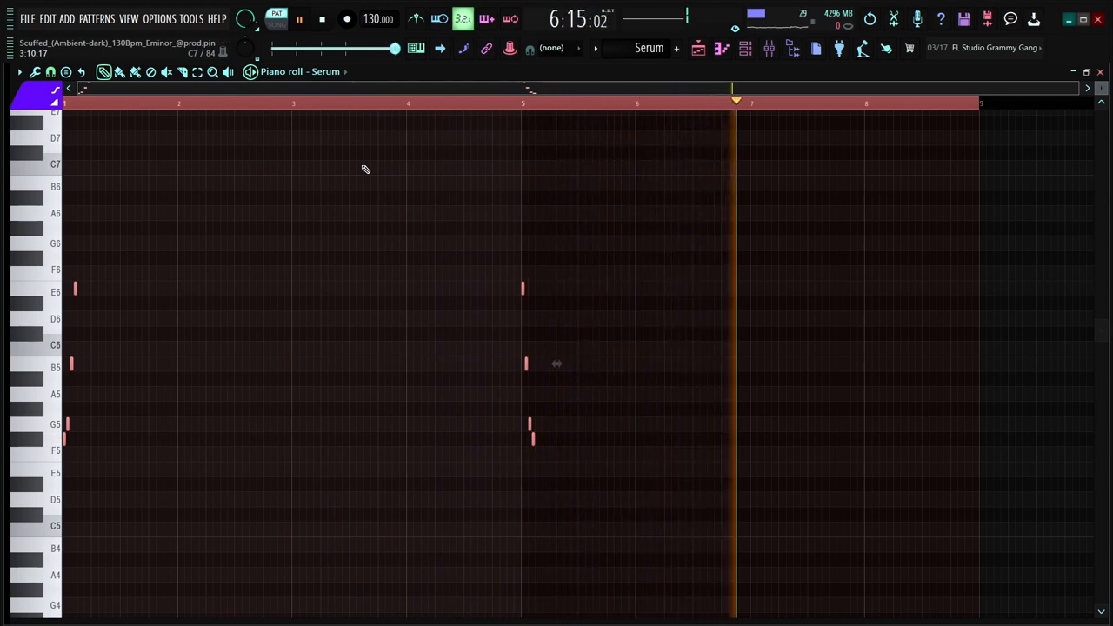
left_click(321, 19)
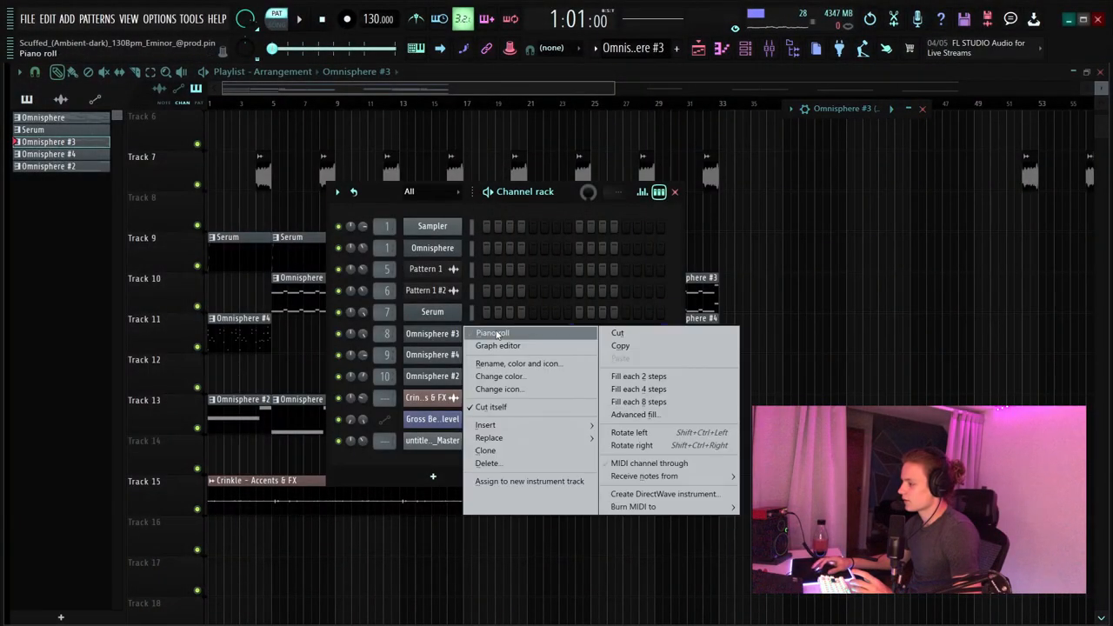
- Choose Piano roll from Omnisphere #3's channel menu
left_click(492, 332)
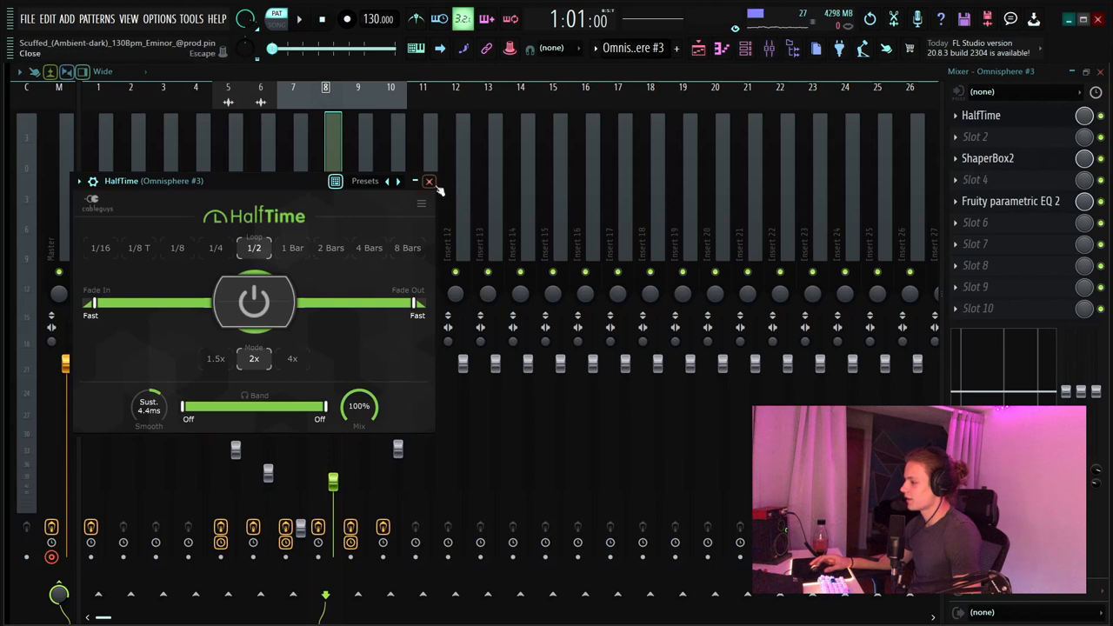
- Close HalfTime, run the ShaperBox2 demo to view its filter sweep, then close ShaperBox2
left_click(429, 180)
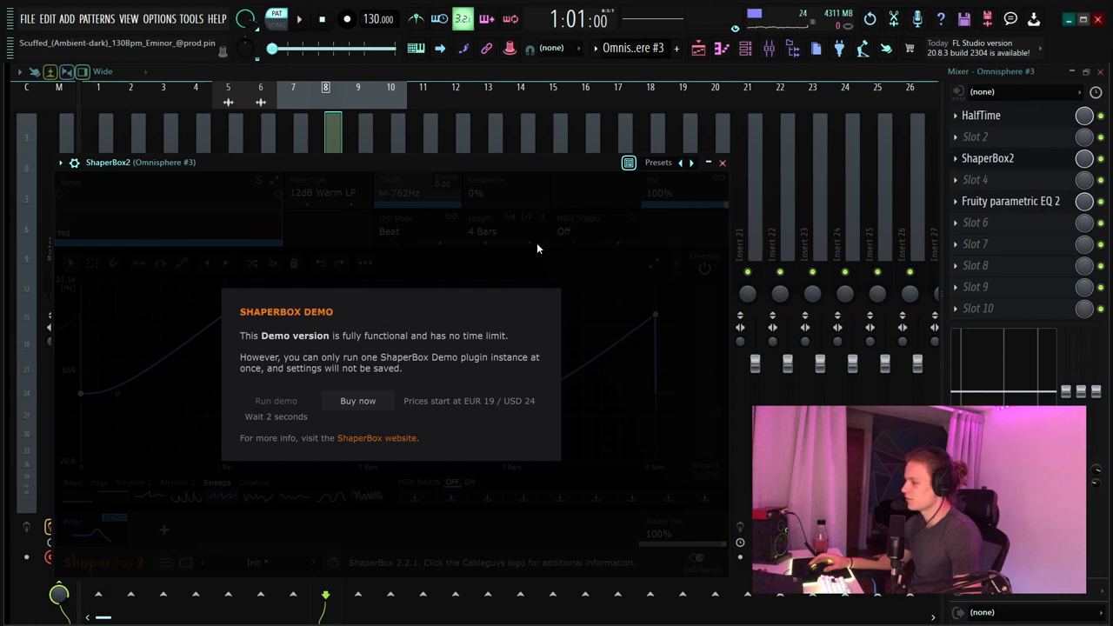
left_click(276, 401)
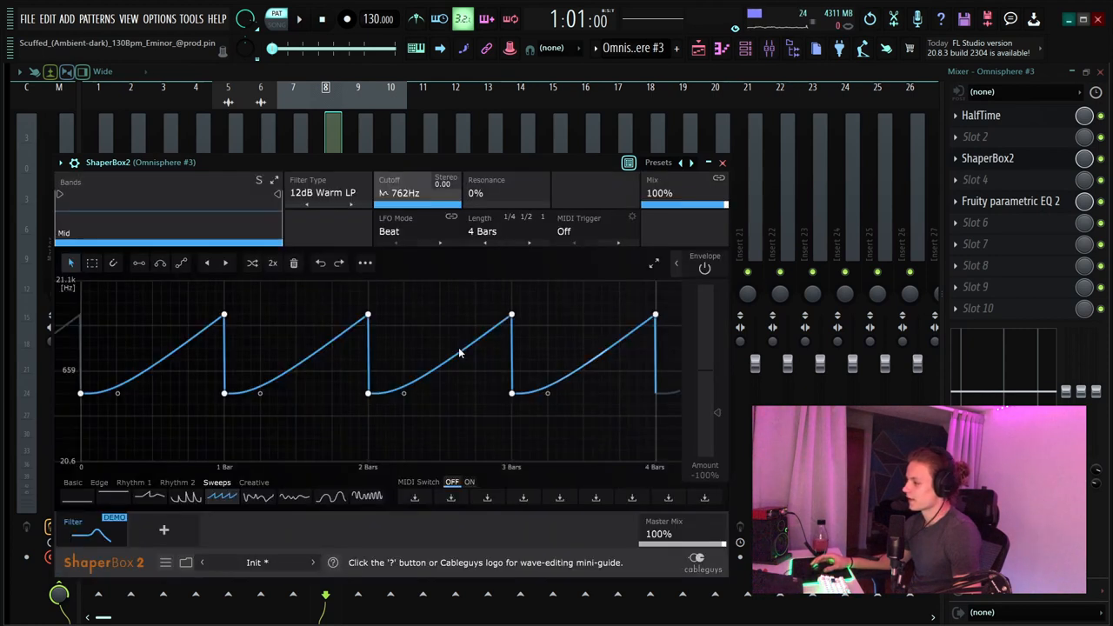
left_click(722, 163)
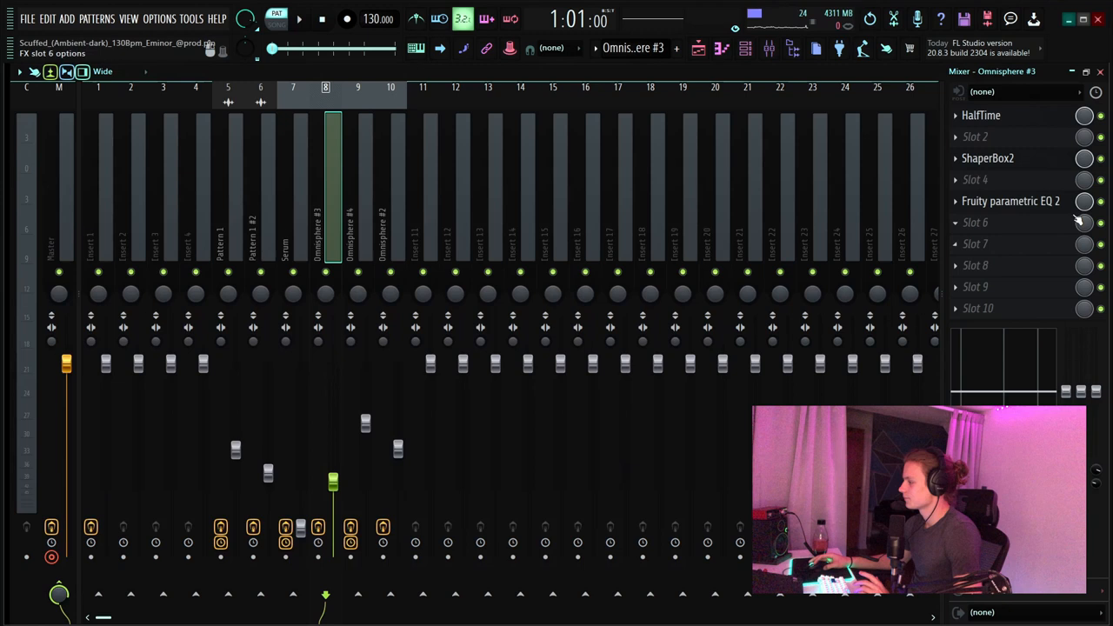
- Open Omnisphere #3's parametric EQ 2 and, while playing, carve a deep narrow notch near 1 kHz
left_click(1010, 201)
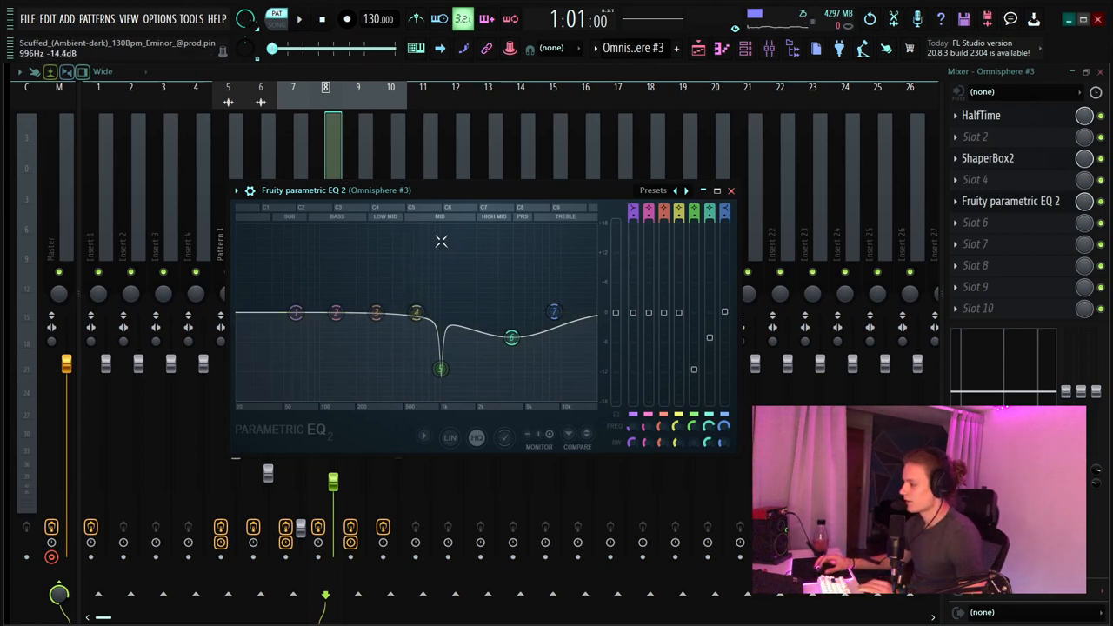
mouse_move(454, 283)
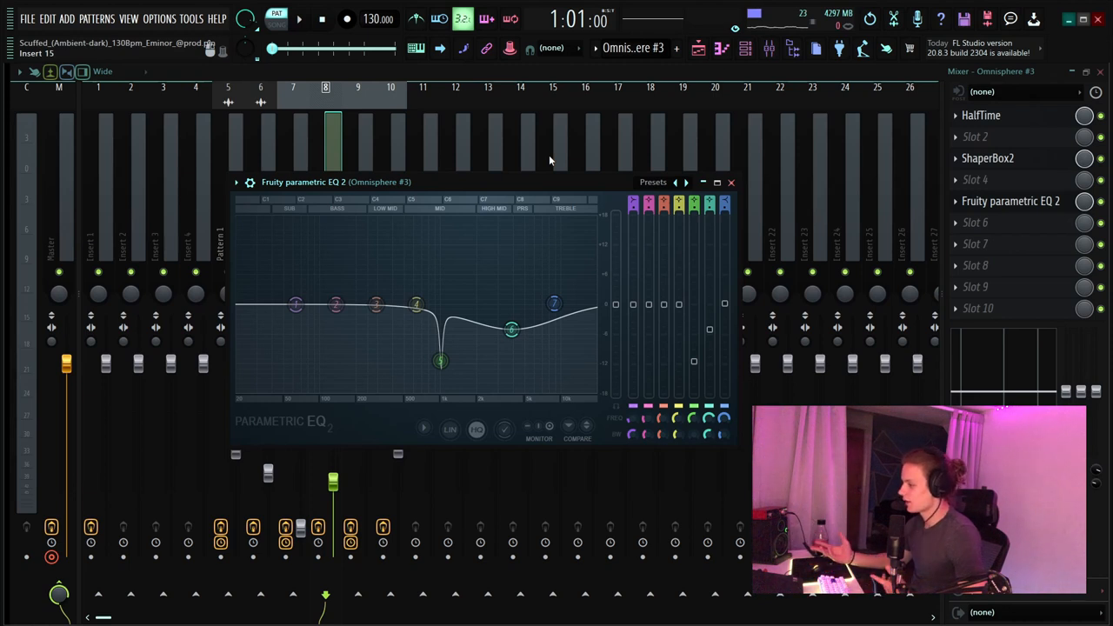
left_click(298, 19)
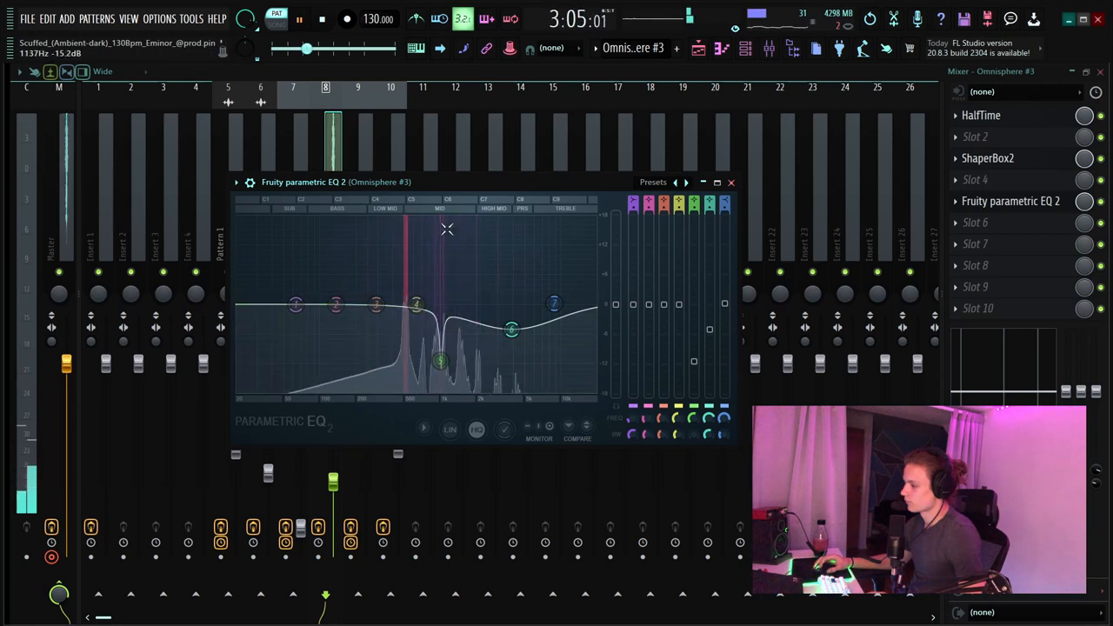
left_click_drag(375, 304, 376, 300)
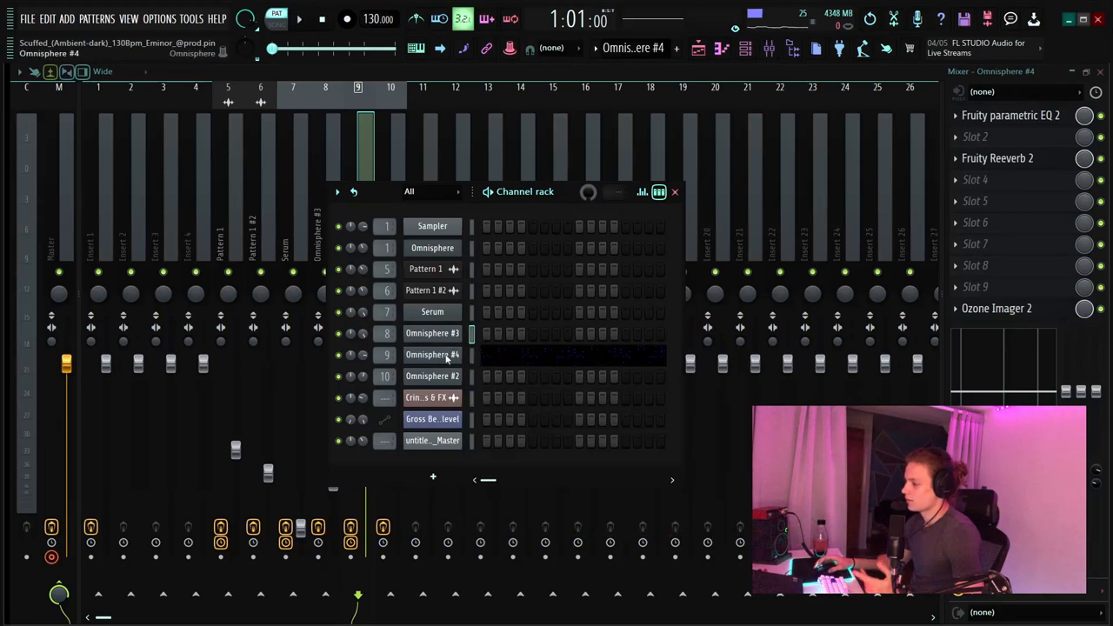
- Open Omnisphere #4, then show Omnisphere #2's insert with only Fruity parametric EQ 2
double_click(432, 354)
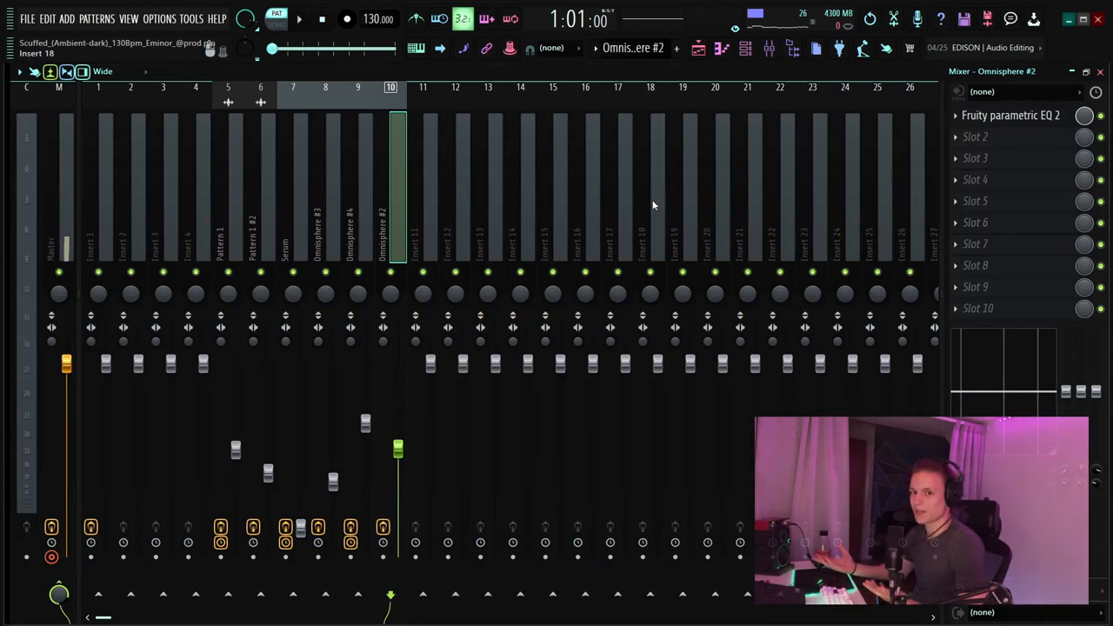
- Preview Omnisphere #2's four-note piano roll, then return to the arrangement playlist
left_click(1010, 115)
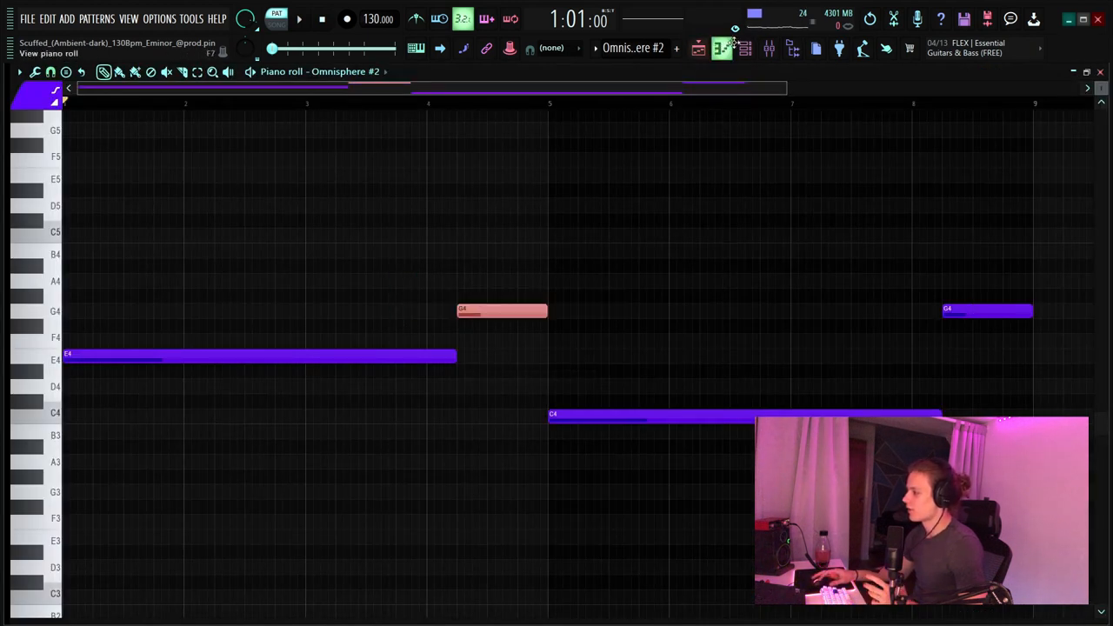
left_click(746, 48)
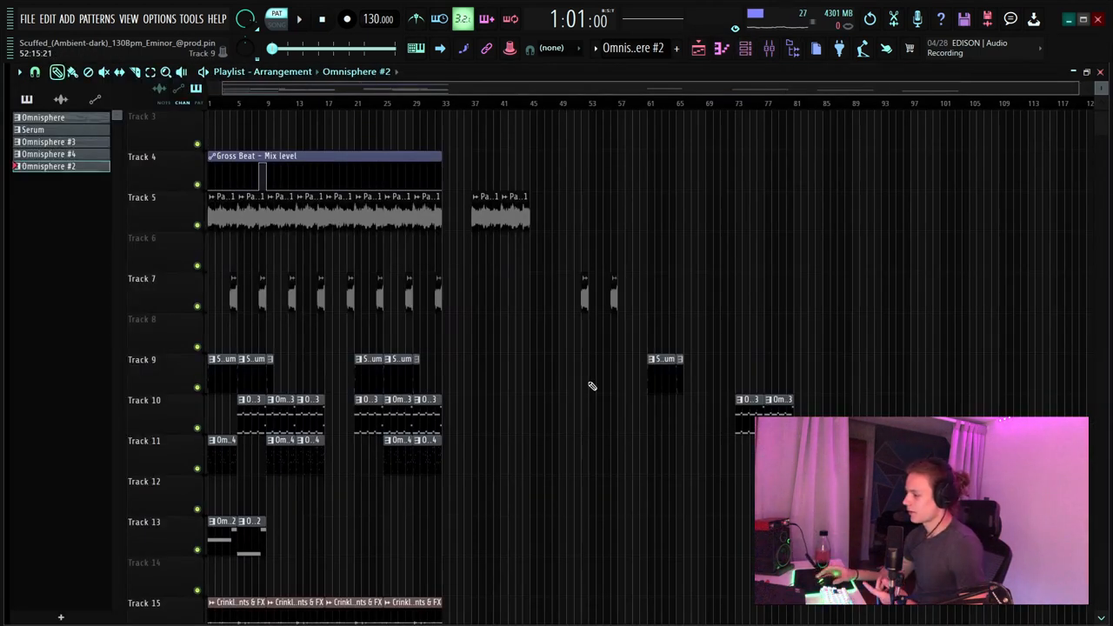
- Open Gross Beat on the master insert, showing the Basic 8 time preset
scroll("down", 3)
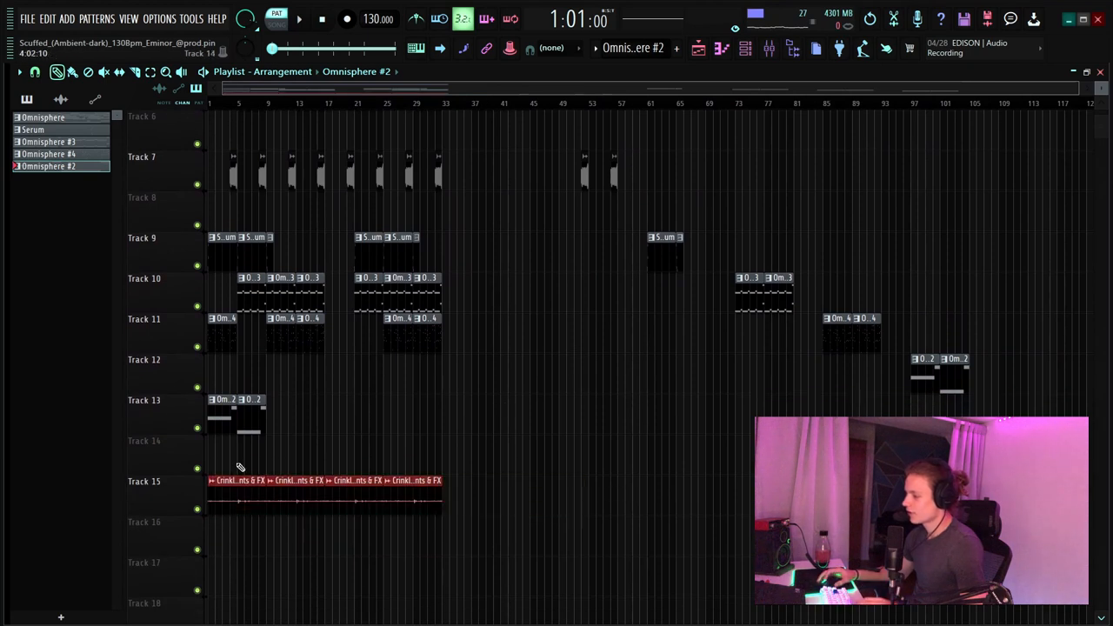
mouse_move(495, 401)
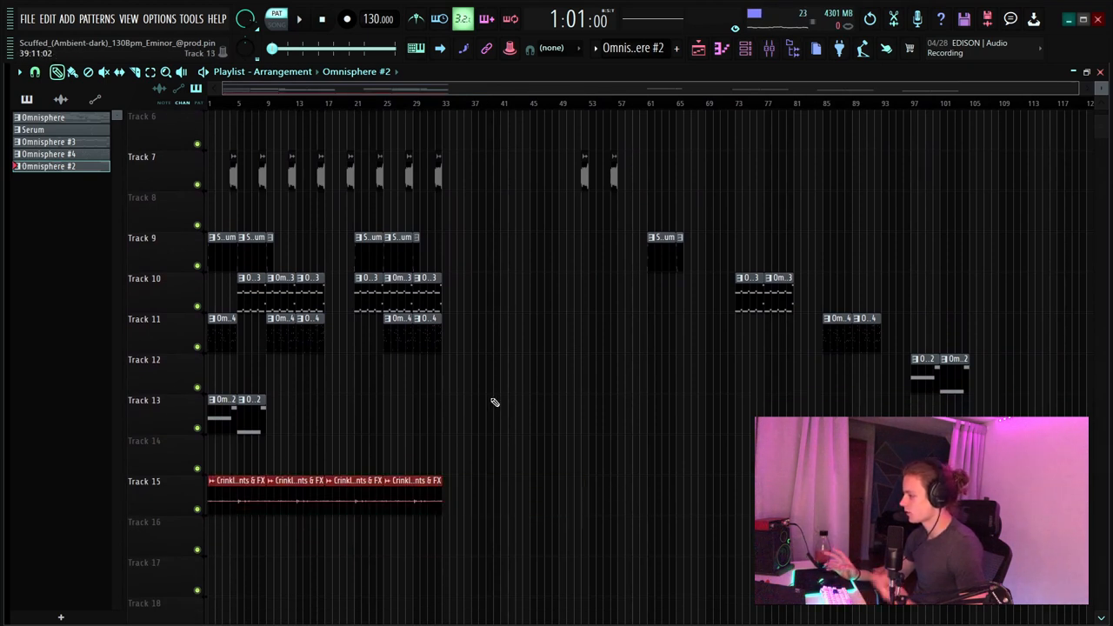
scroll("up", 3)
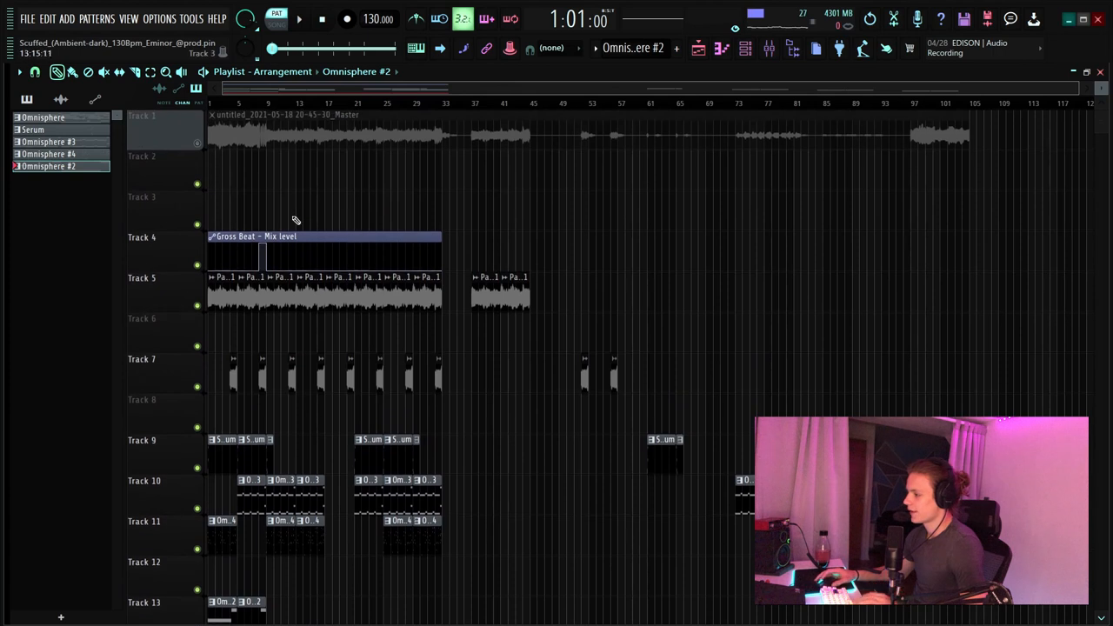
left_click(745, 48)
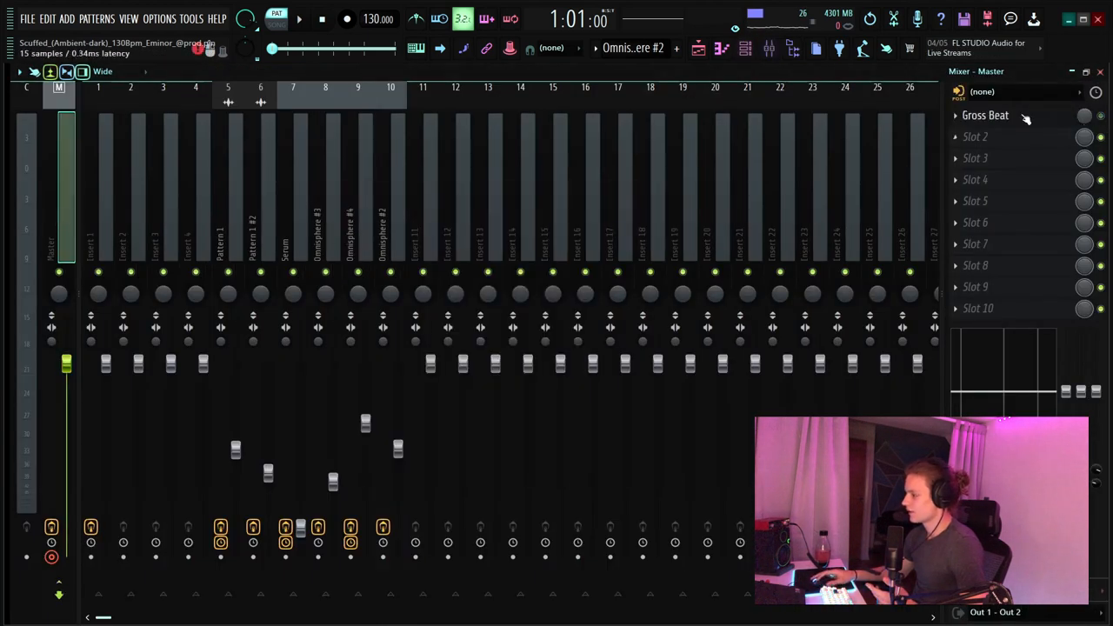
left_click(985, 114)
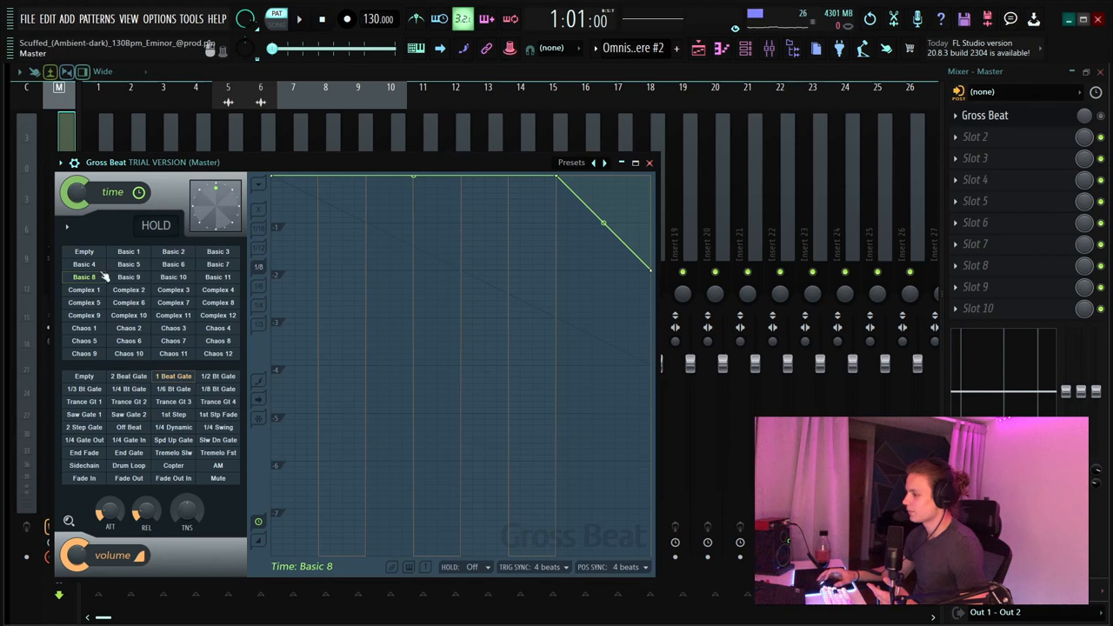